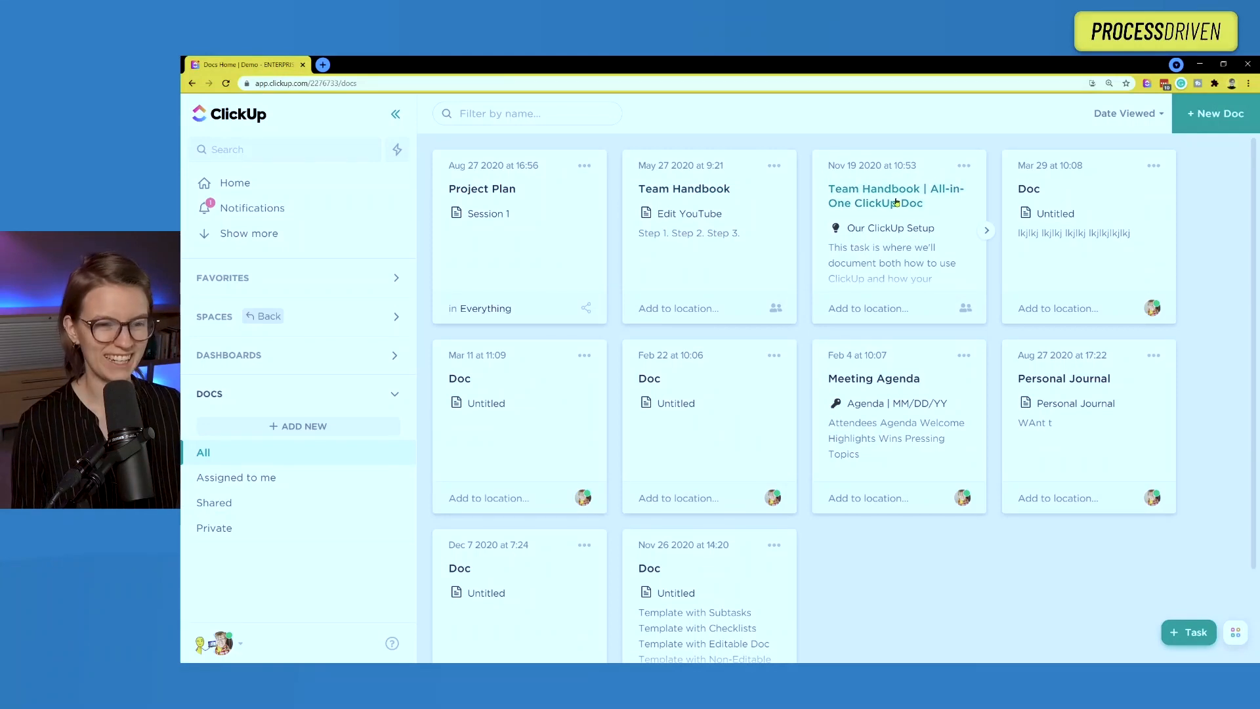
Open the Team Handbook doc and browse its Business Info and Brand pages.
left_click(896, 195)
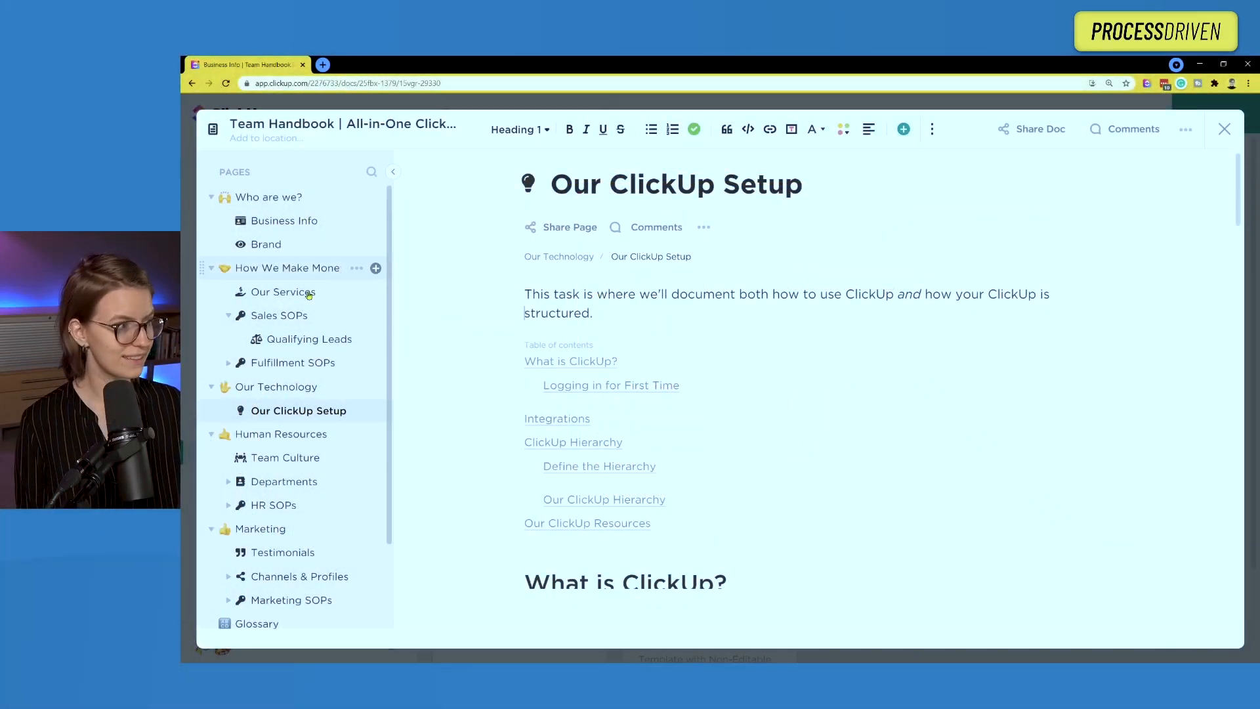
left_click(283, 221)
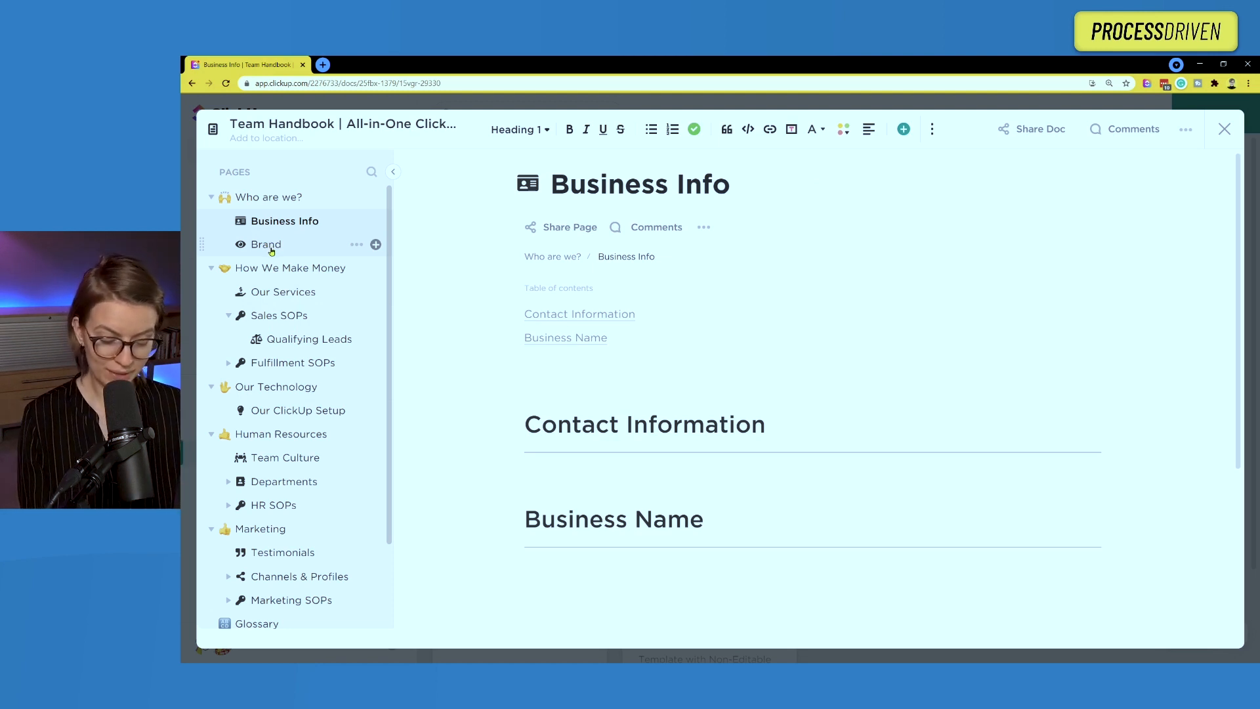
left_click(1225, 128)
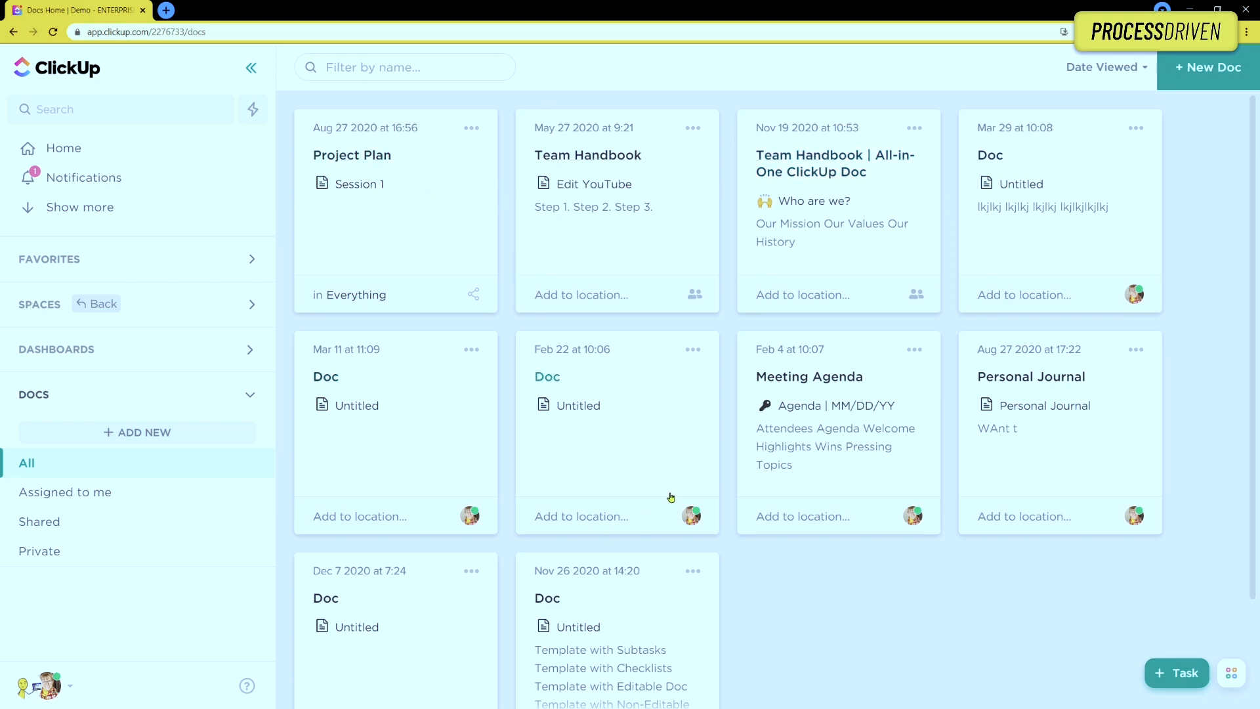
mouse_move(675, 460)
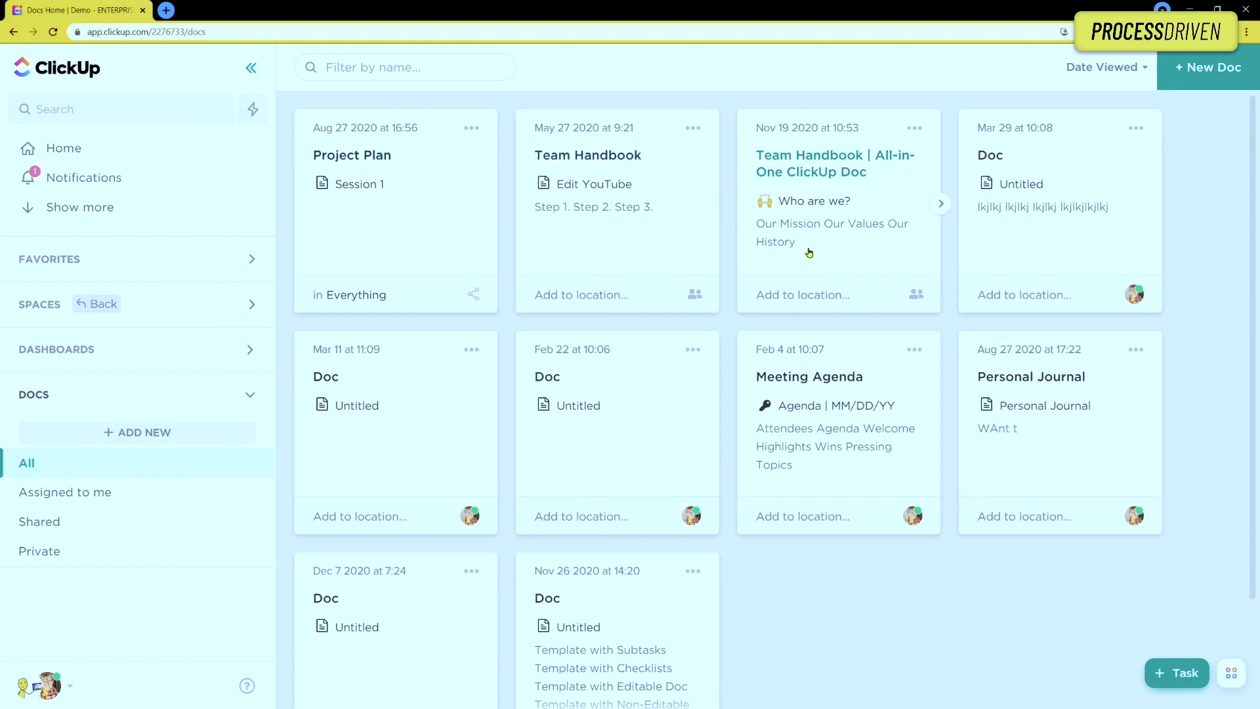
Reopen the handbook, collapse its page sections, and bring up Share Doc settings.
left_click(835, 164)
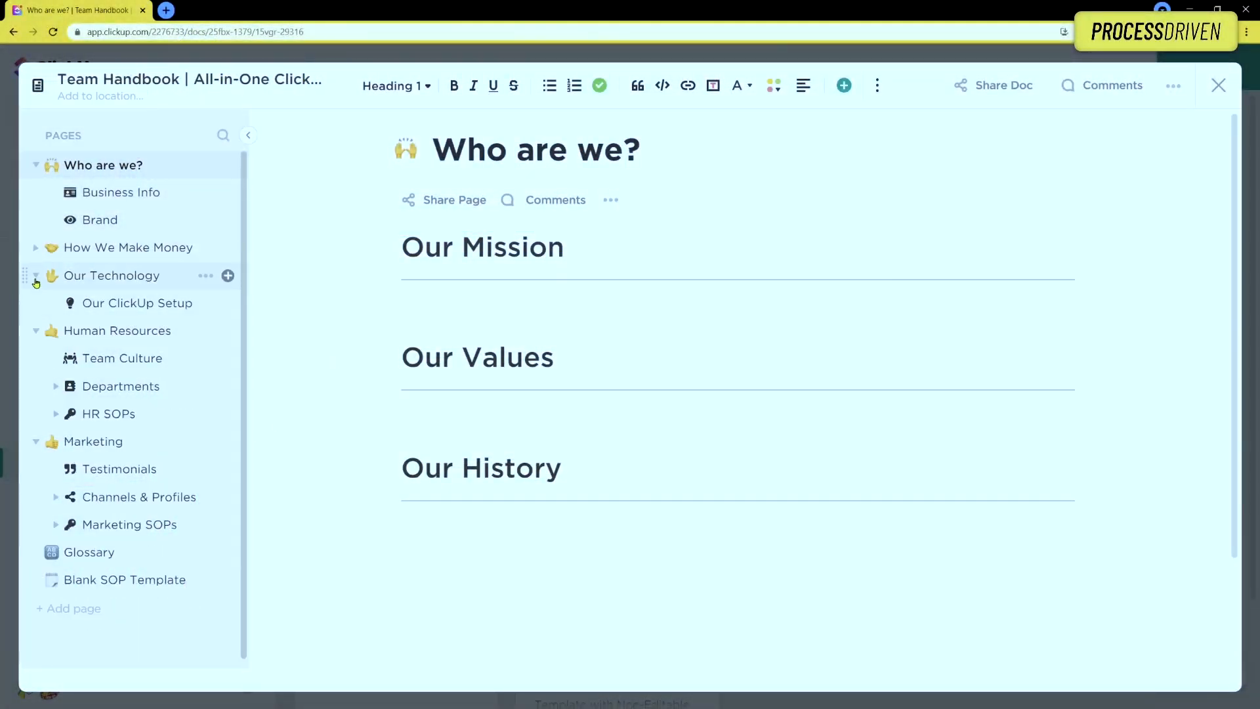
left_click(34, 165)
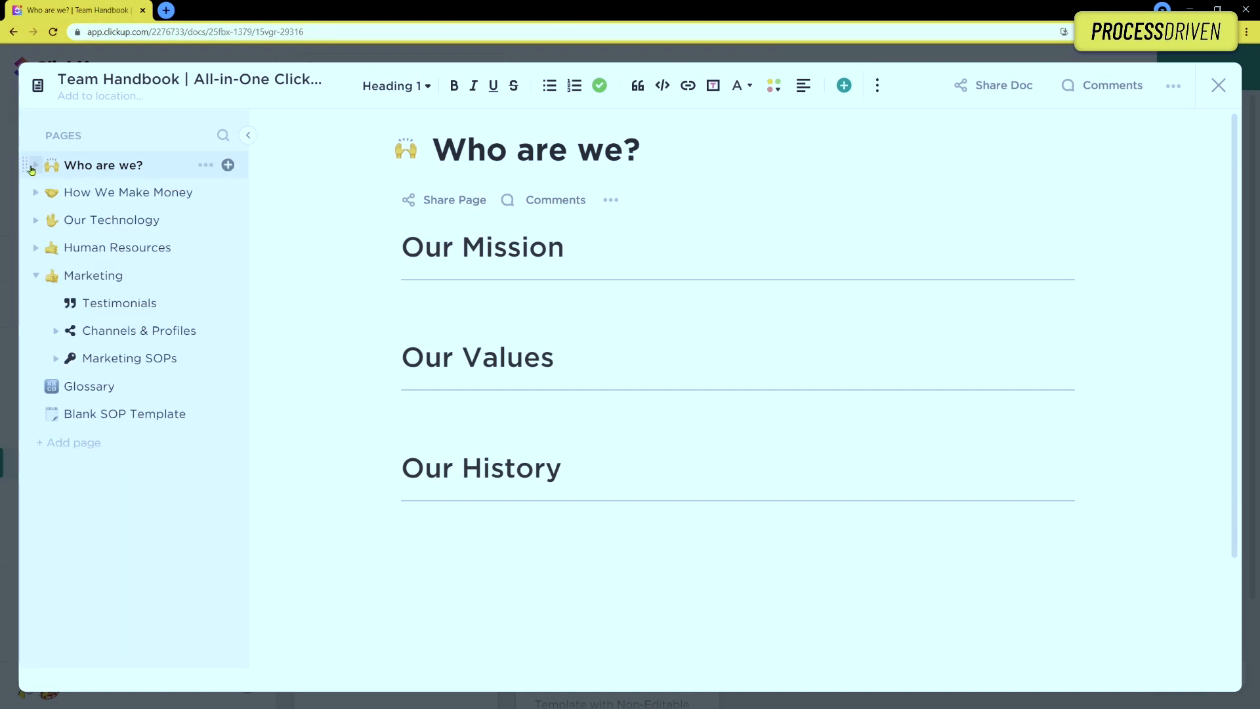
mouse_move(60, 181)
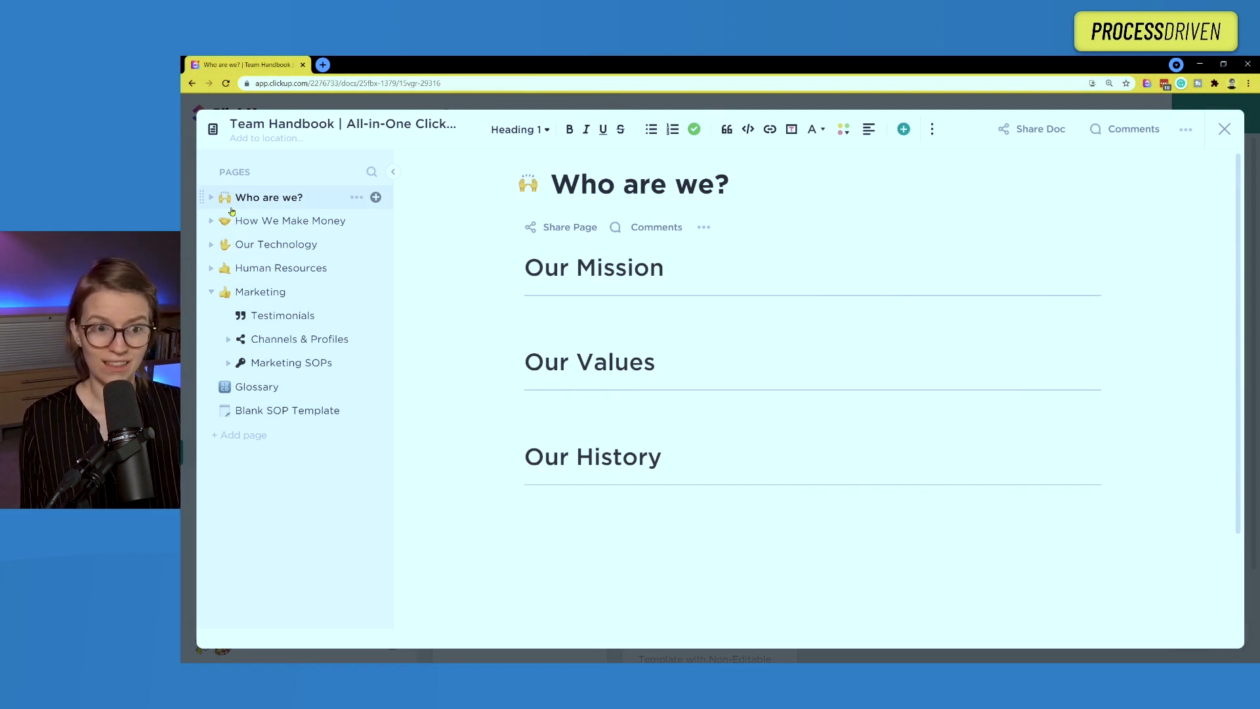
left_click(1038, 129)
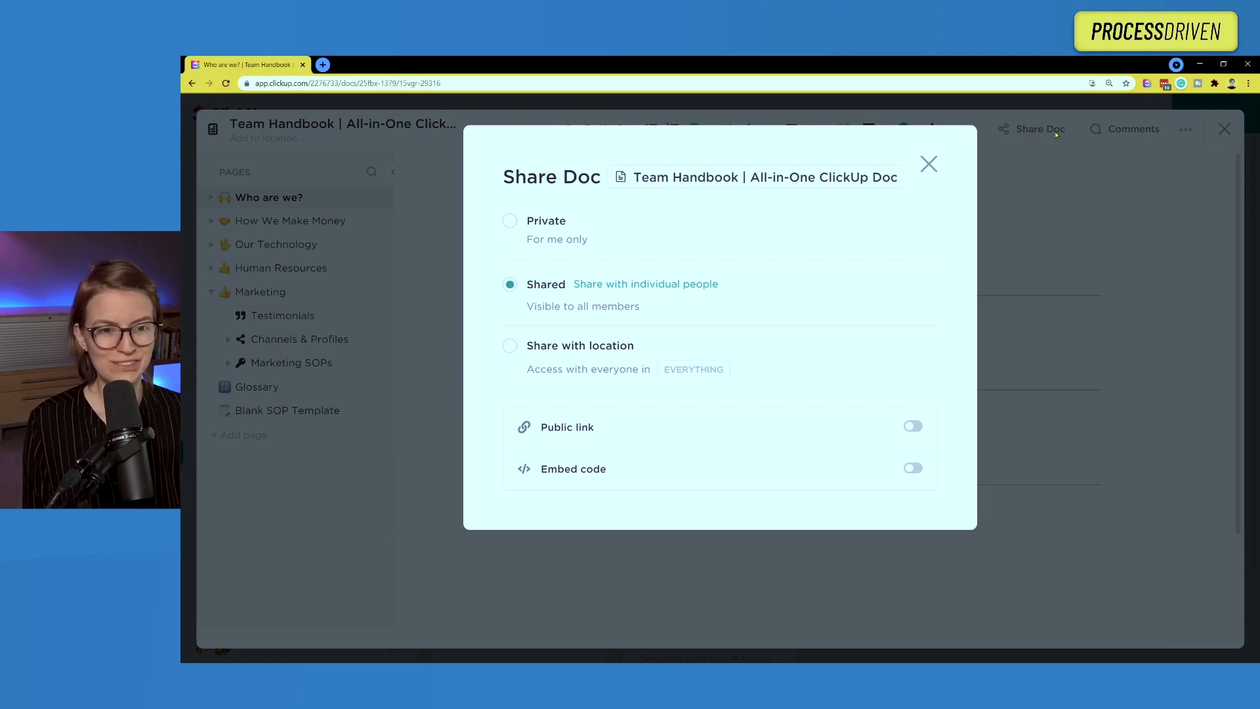
Add the Team Handbook doc to the SOPs list location, then close the doc.
left_click(928, 164)
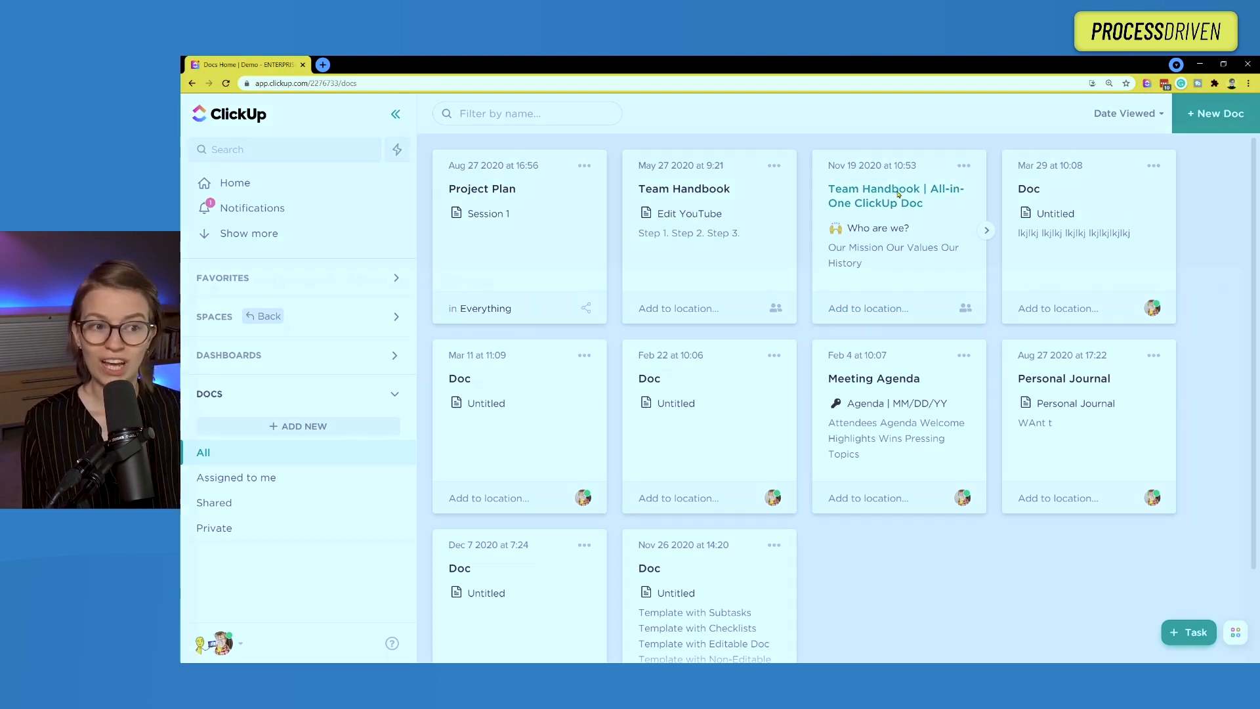
left_click(896, 196)
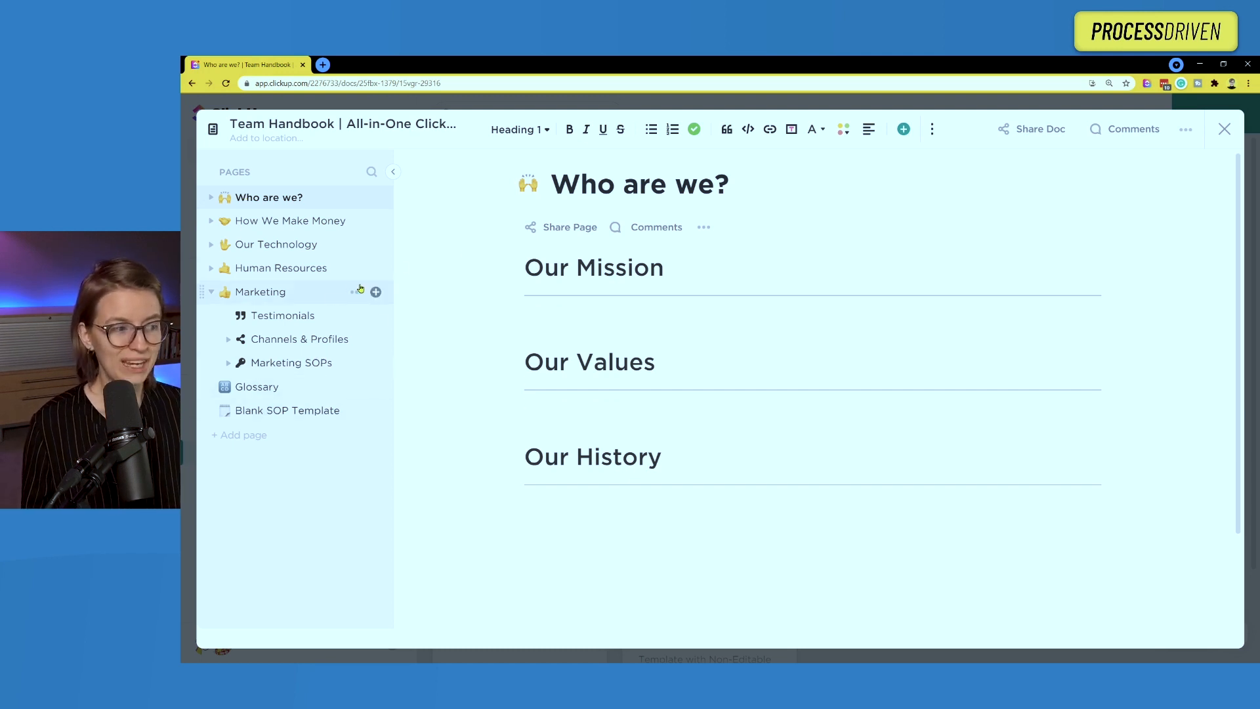
left_click(373, 291)
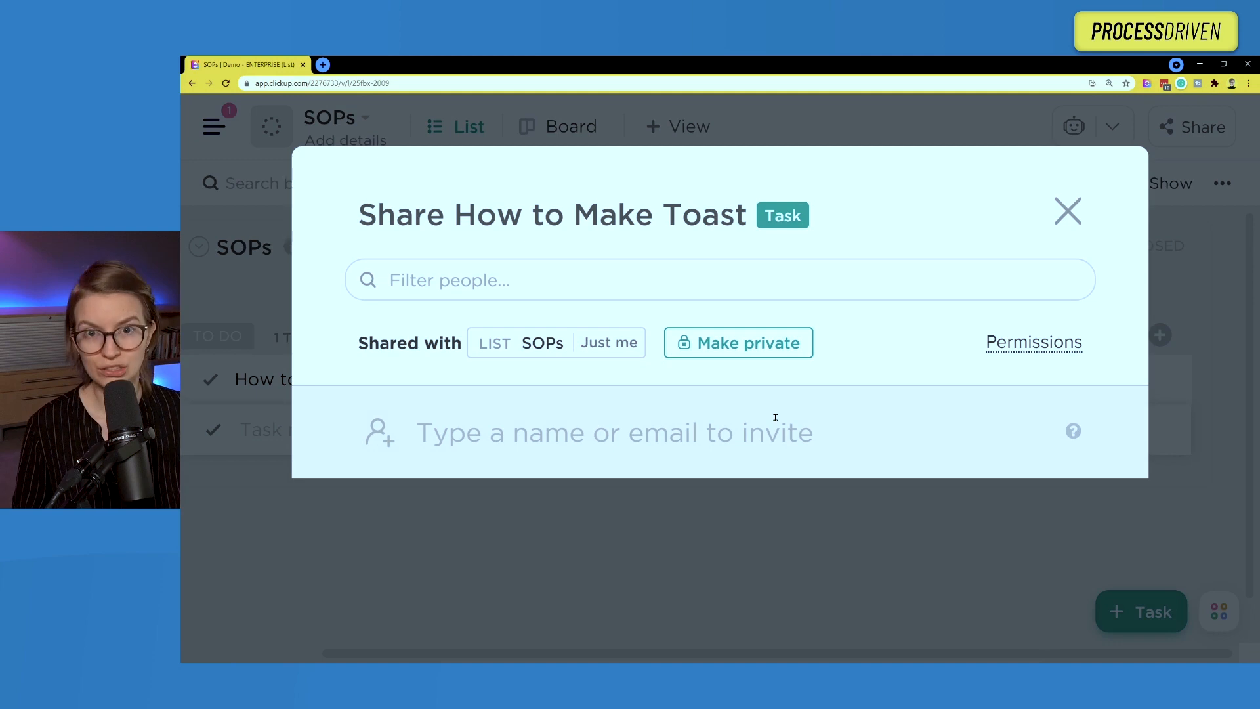
mouse_move(913, 416)
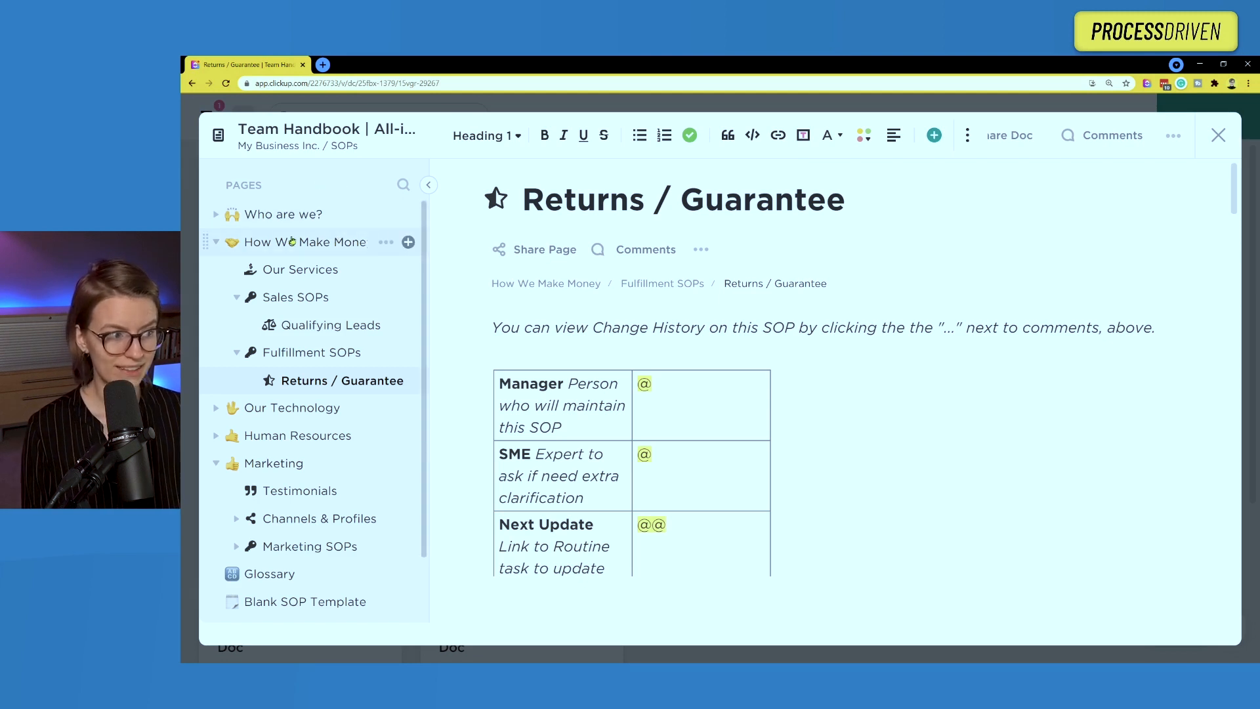
left_click(405, 242)
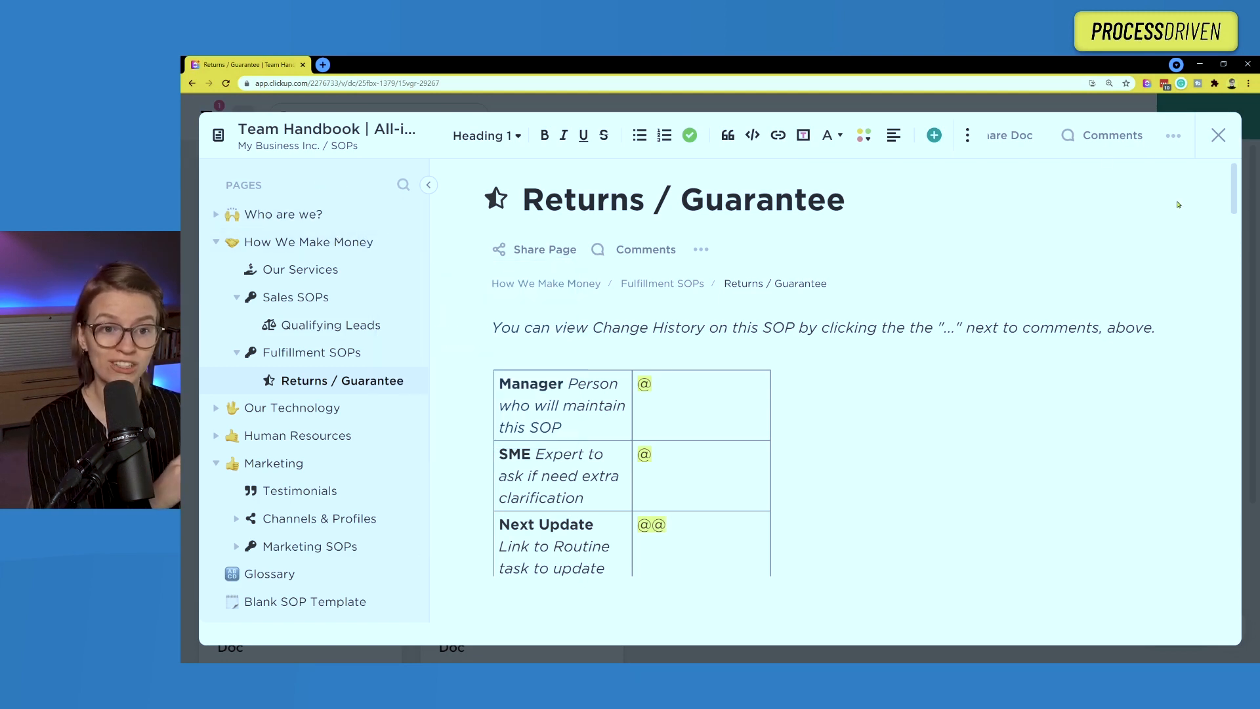
mouse_move(930, 243)
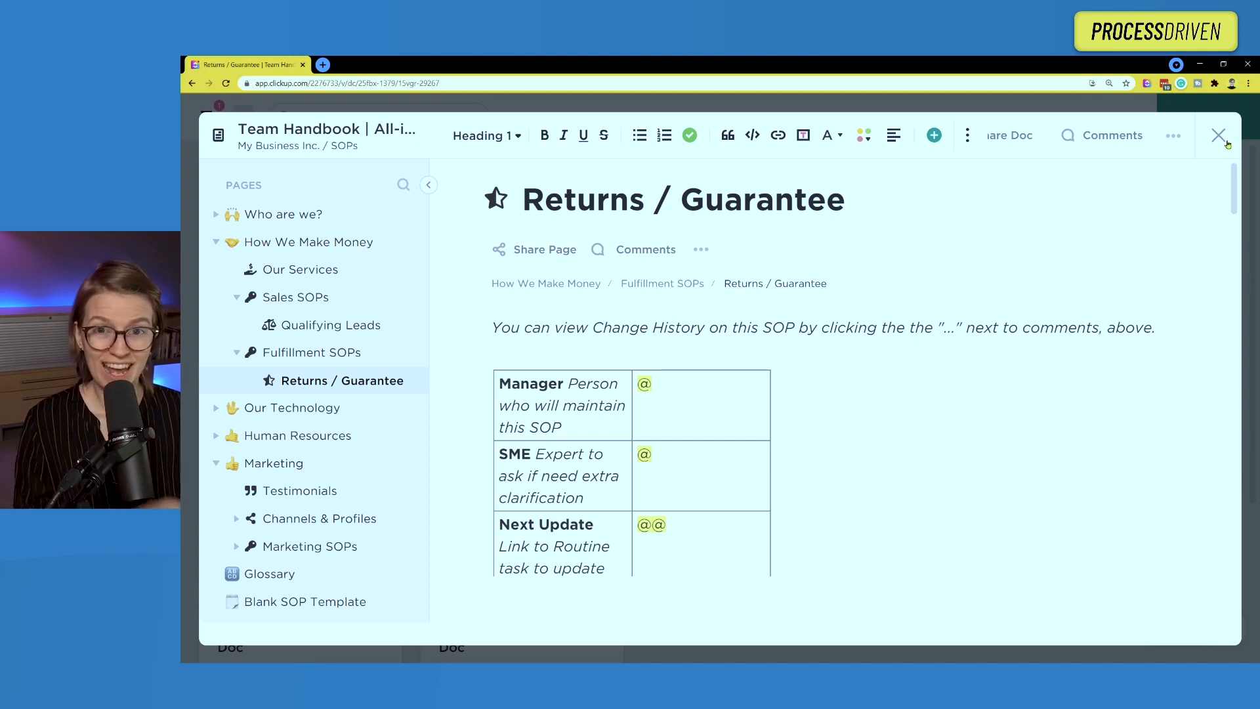
left_click(1220, 135)
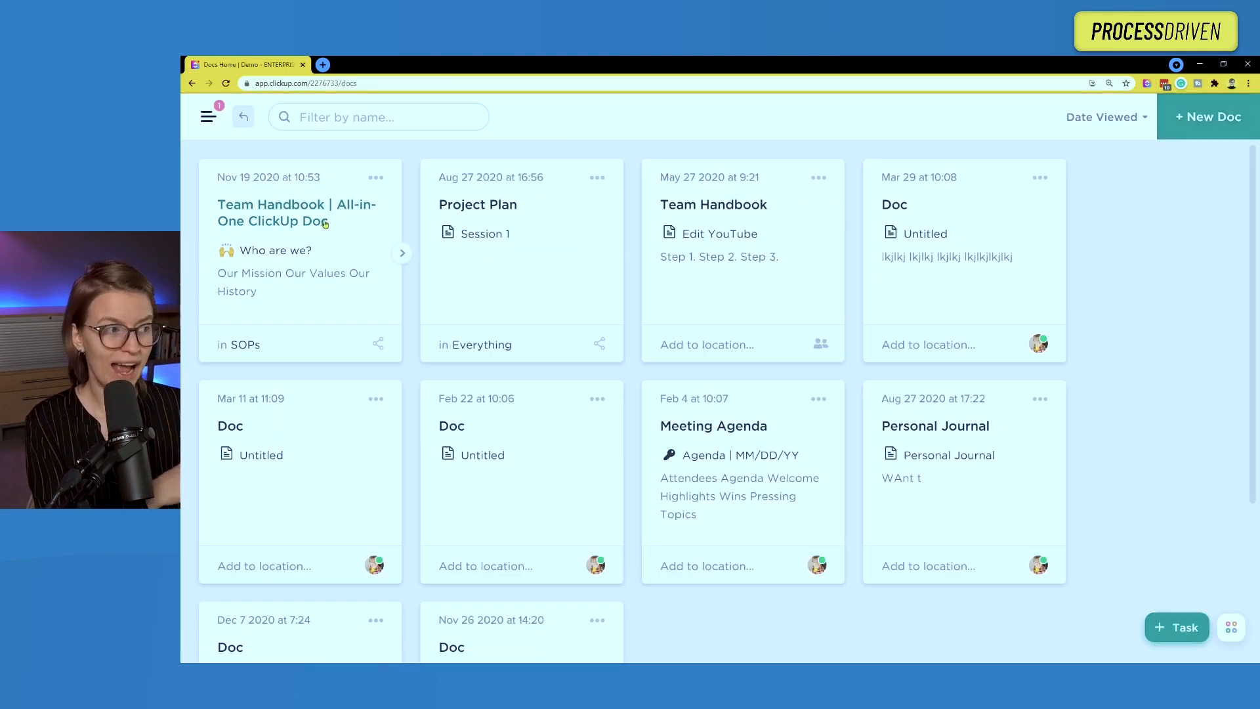
mouse_move(244, 355)
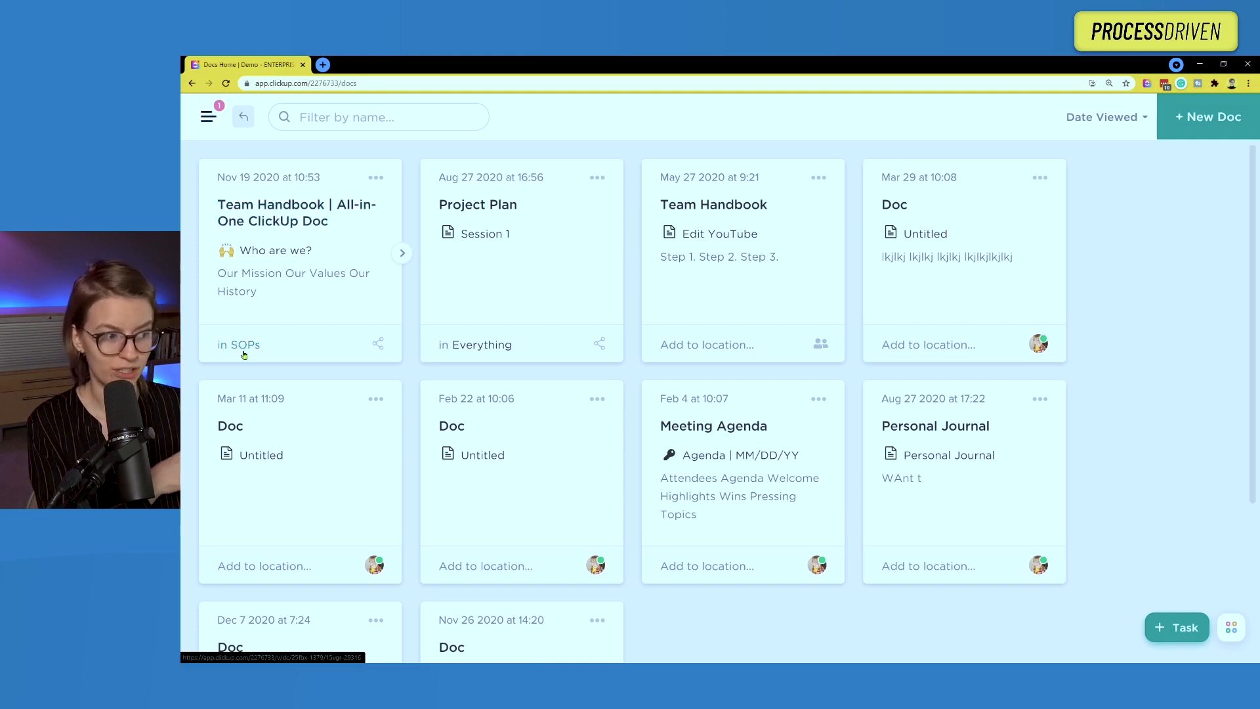
Follow the 'in SOPs' link on the Team Handbook card to open it there.
left_click(237, 344)
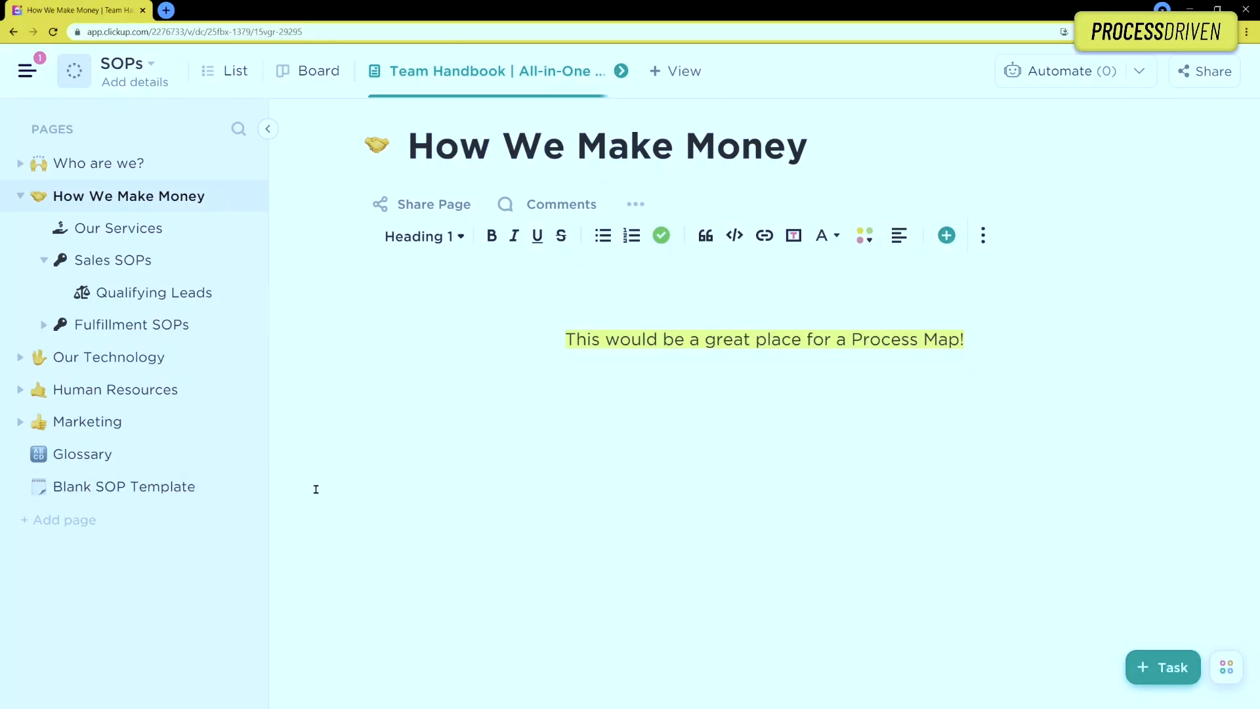
mouse_move(144, 292)
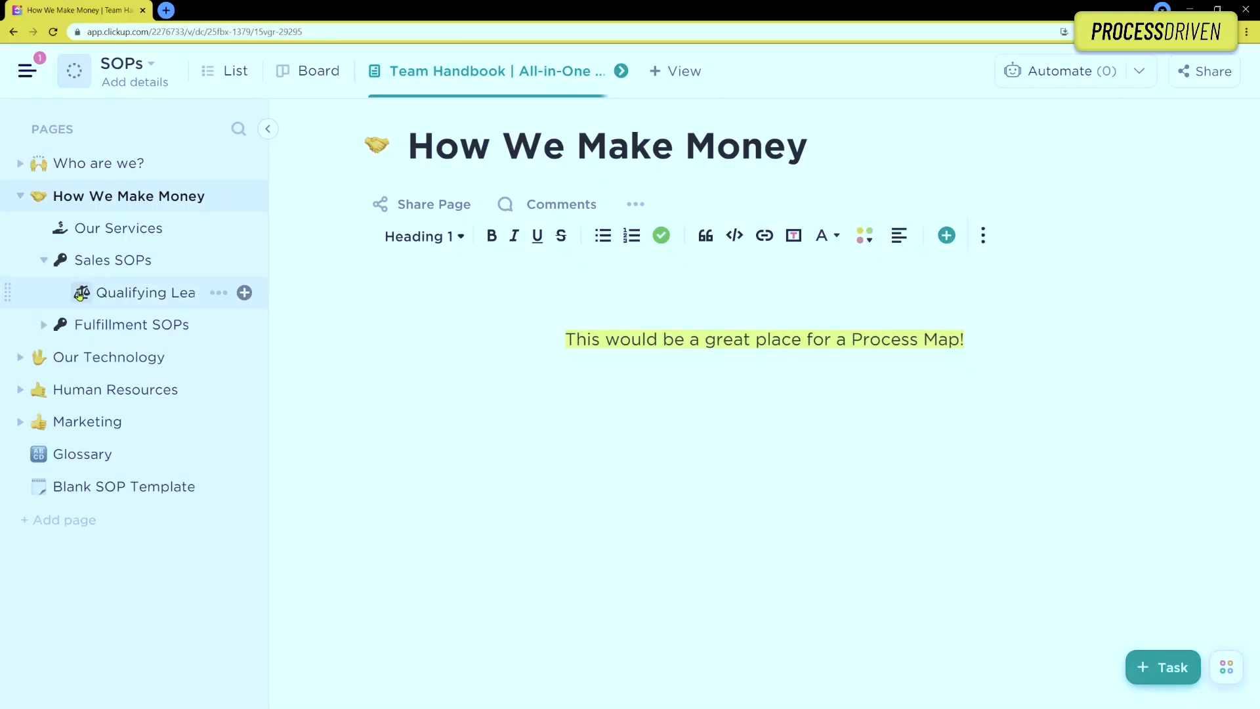
Browse the Sales SOPs pages, then switch to the SOPs List view.
left_click(80, 291)
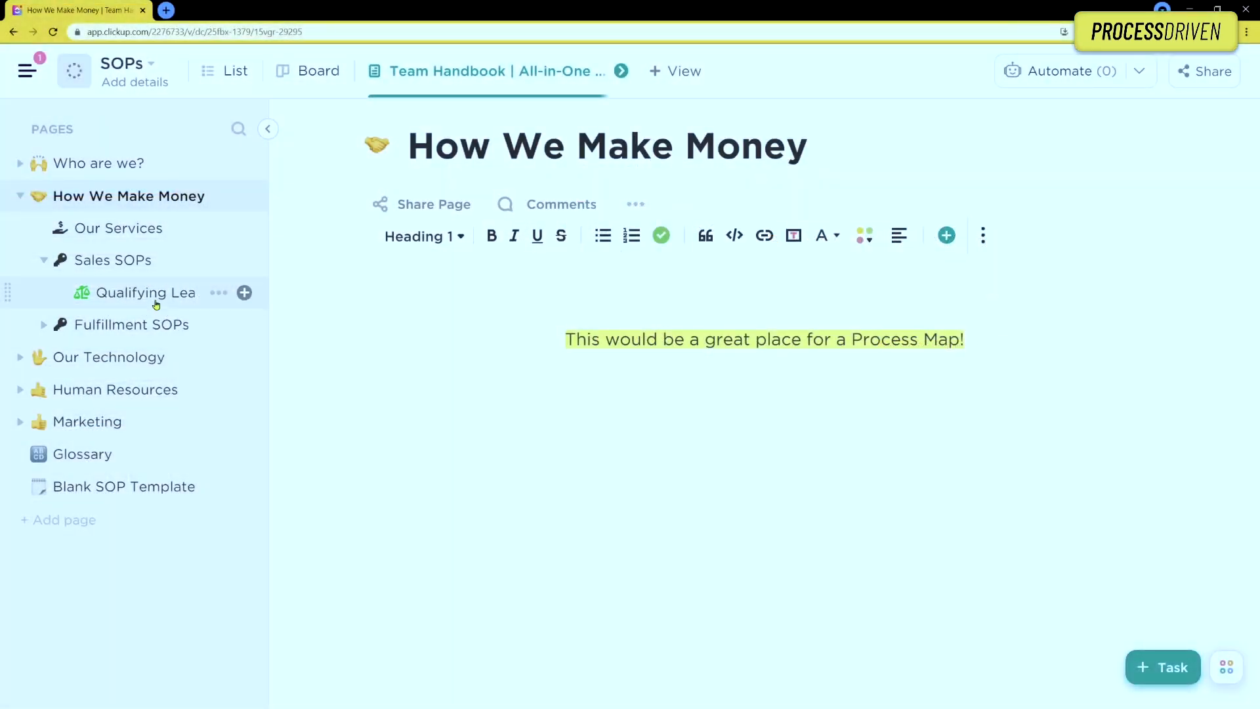
left_click(144, 291)
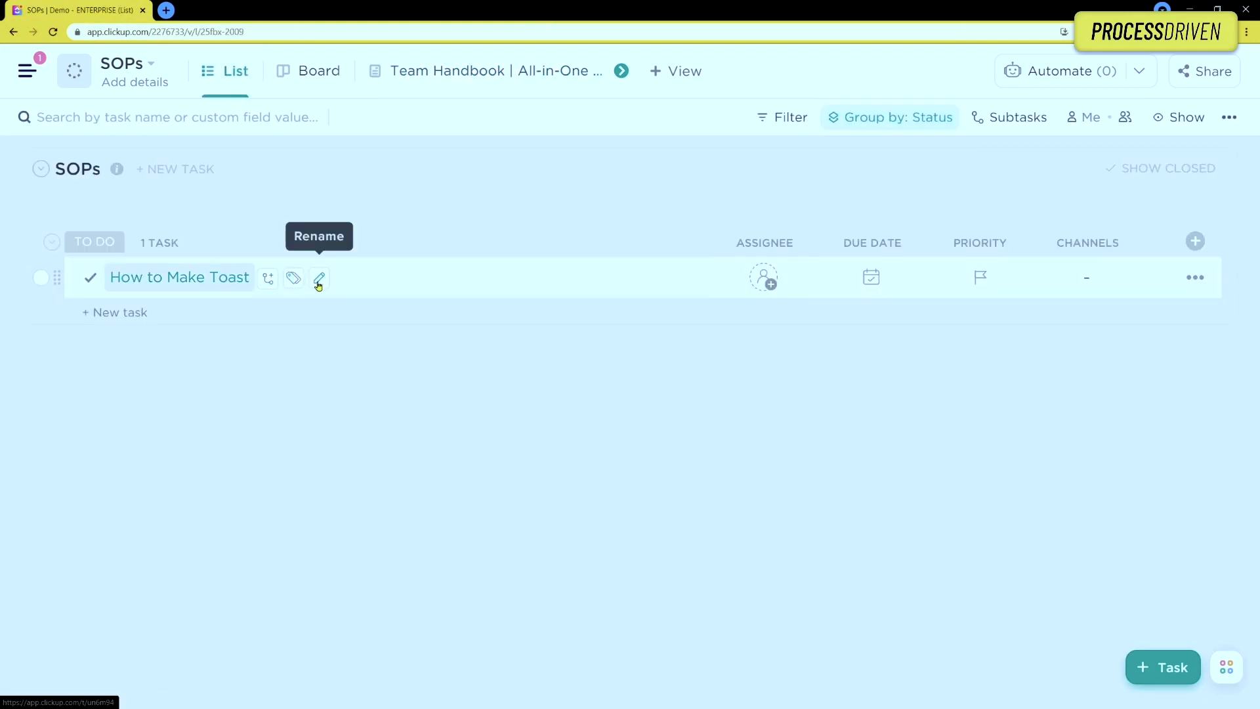
Rename How to Make Toast to 'Qualifying Leads', then open and close the task.
type("Qualifying Leads")
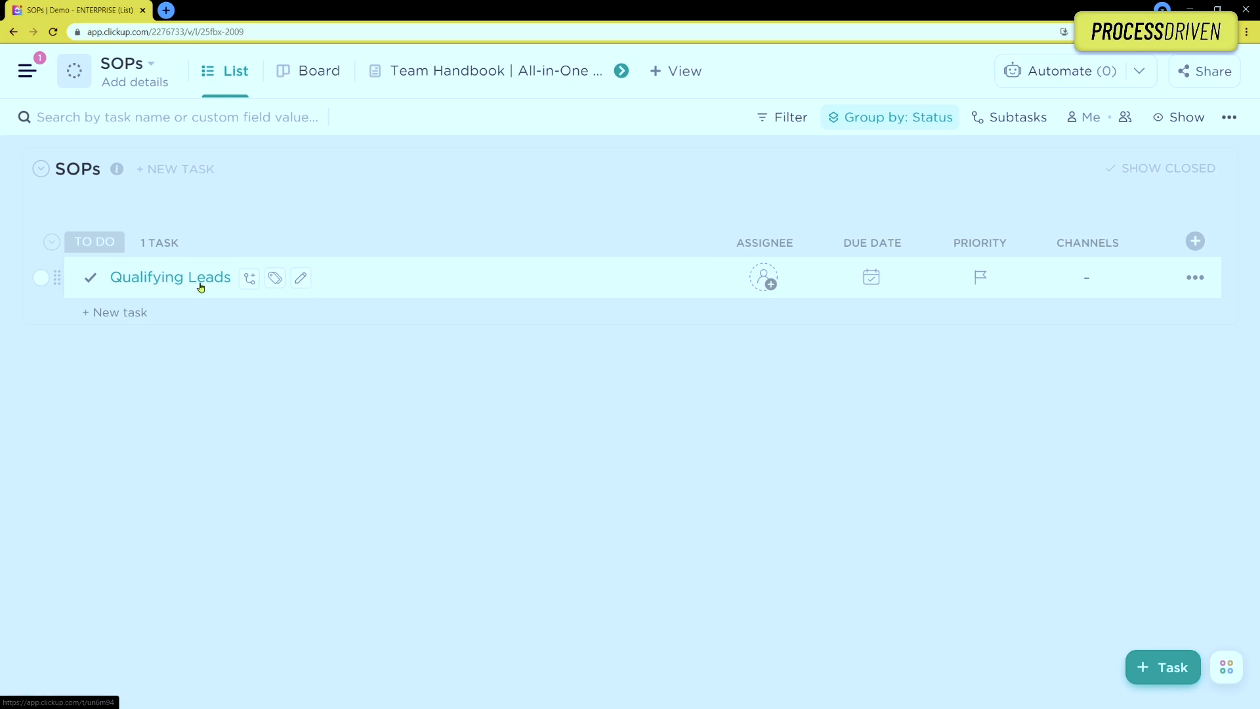
left_click(169, 277)
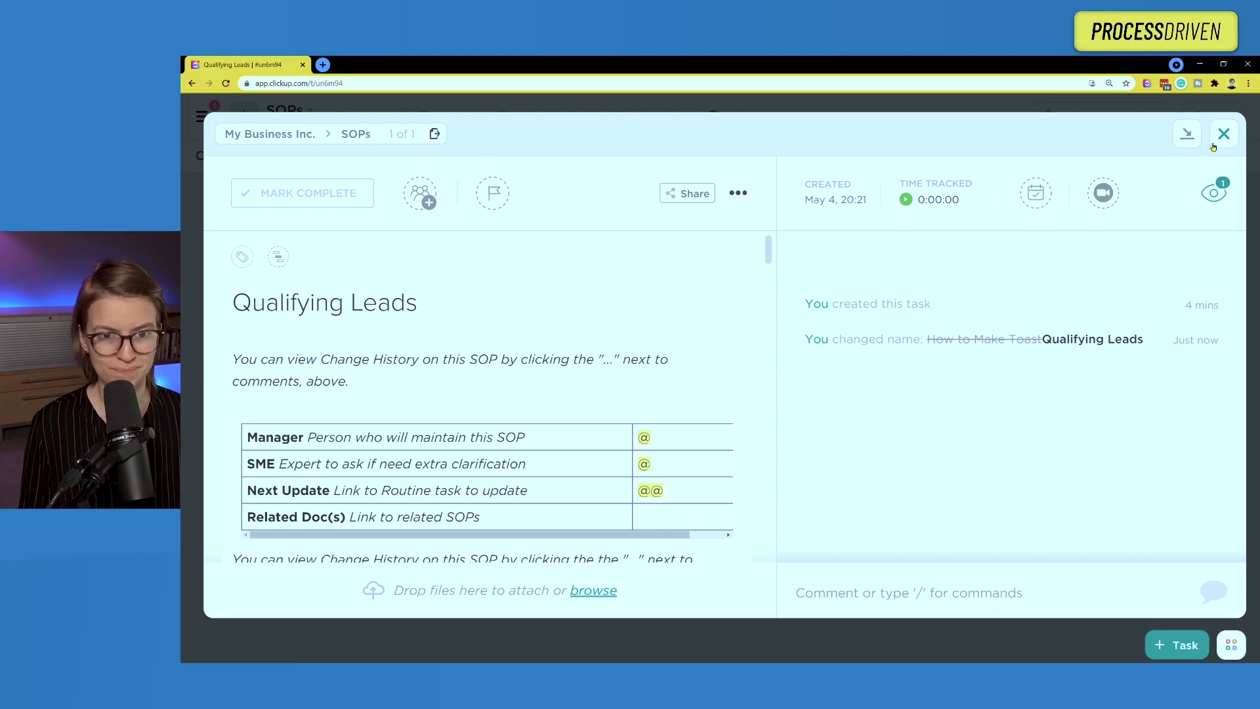
left_click(1222, 133)
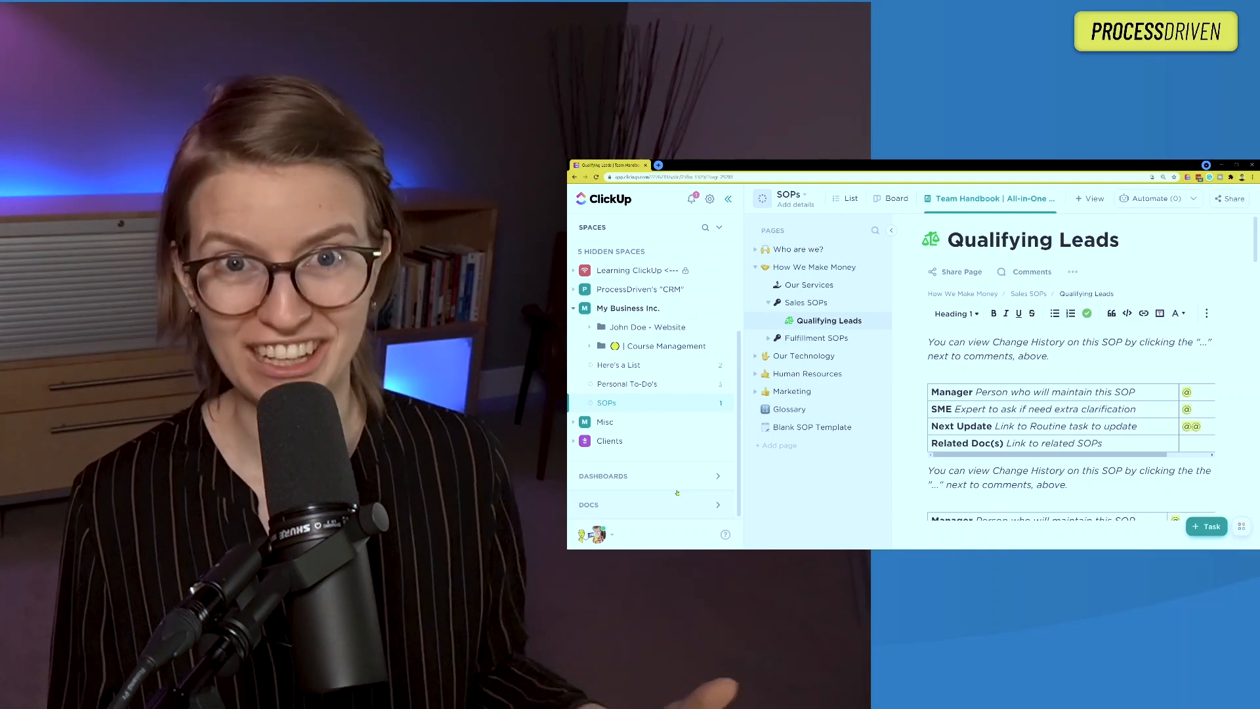
left_click(728, 198)
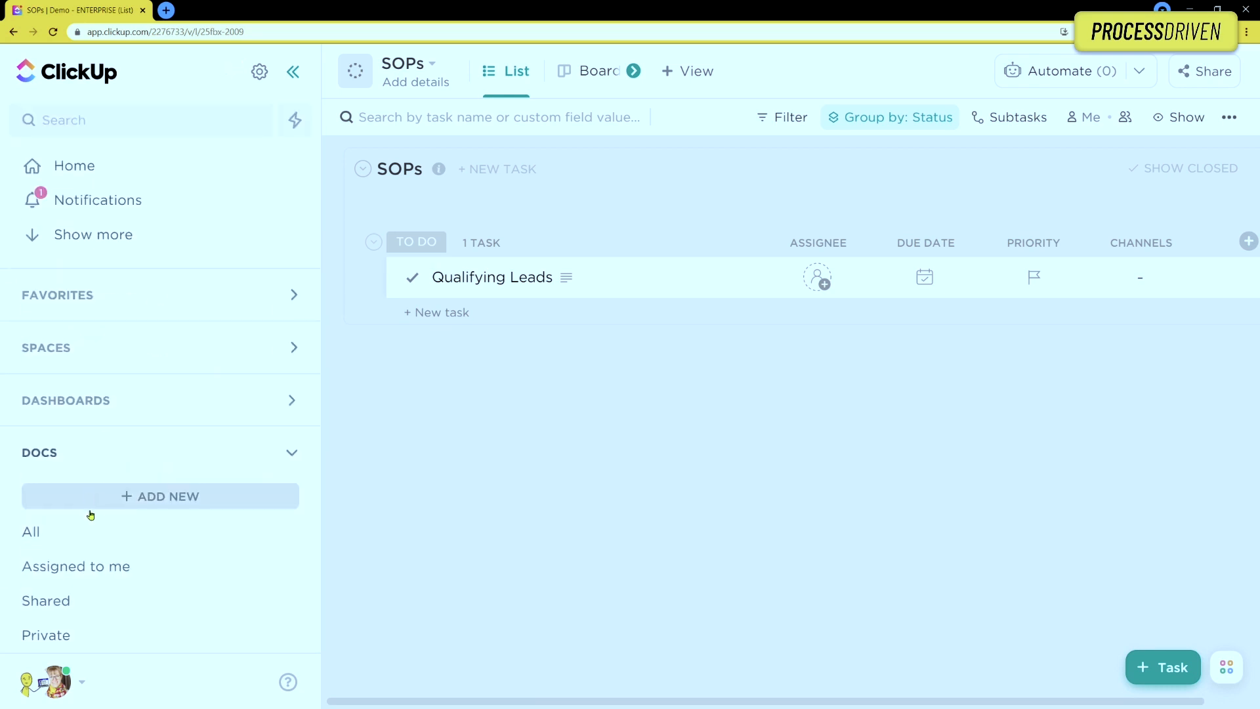
left_click(31, 531)
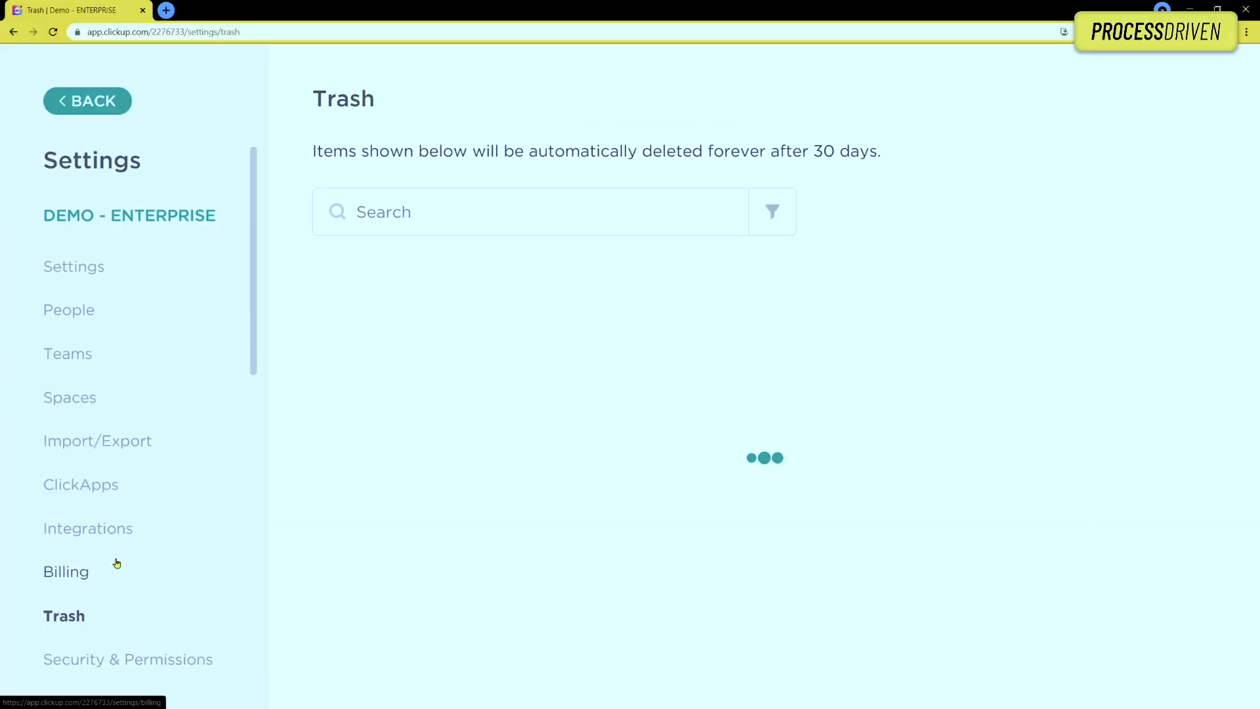
Restore the Team Handbook | All-in-One doc from its row menu in Trash.
left_click(1181, 316)
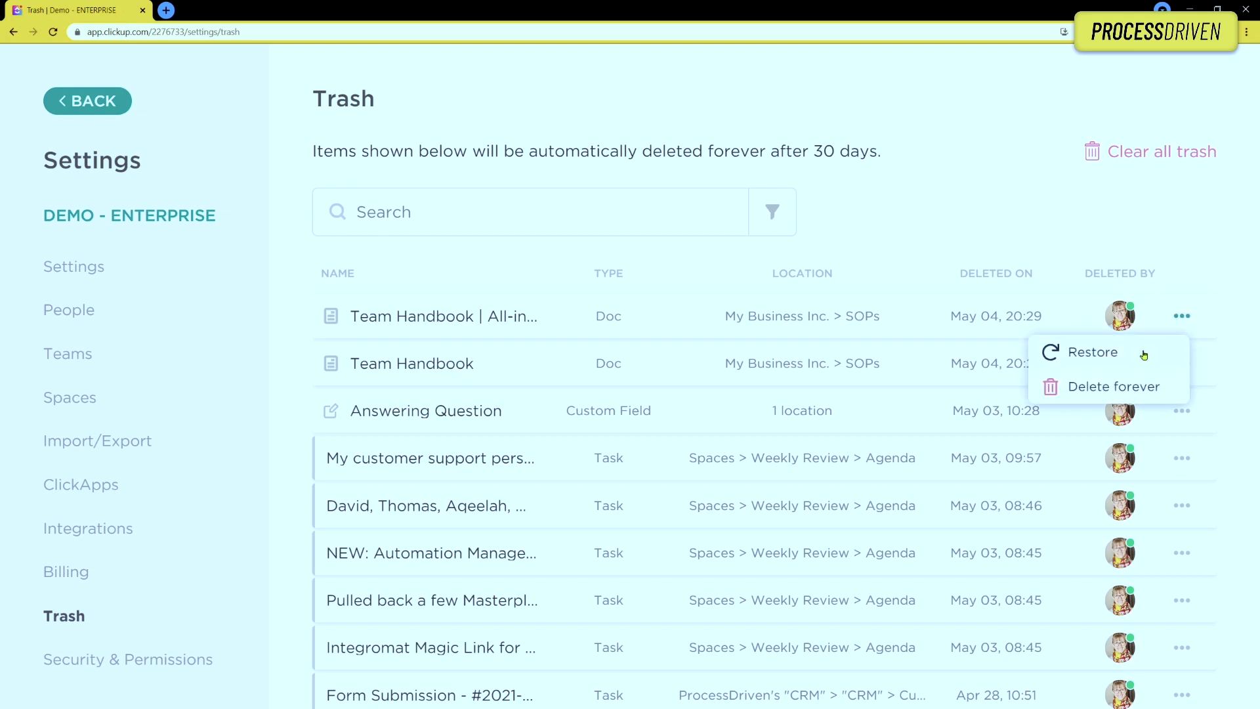
left_click(1093, 352)
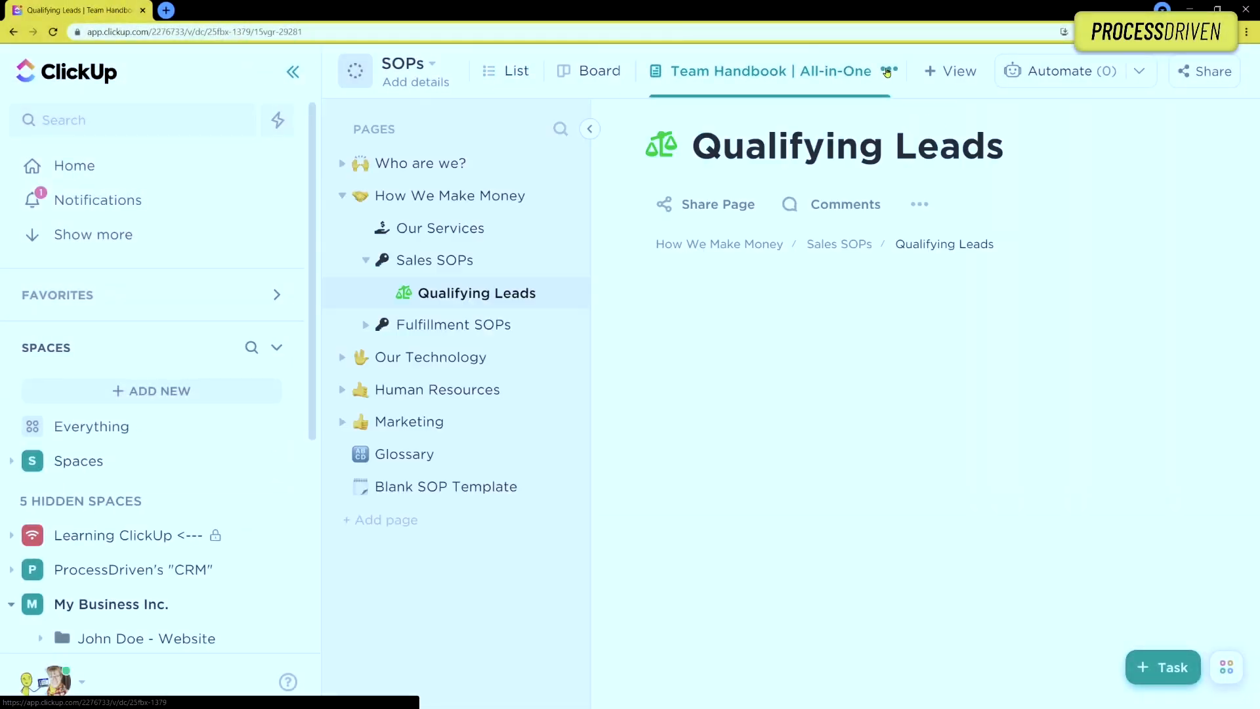
Open View Options for the Team Handbook | All-in-One view tab.
left_click(889, 71)
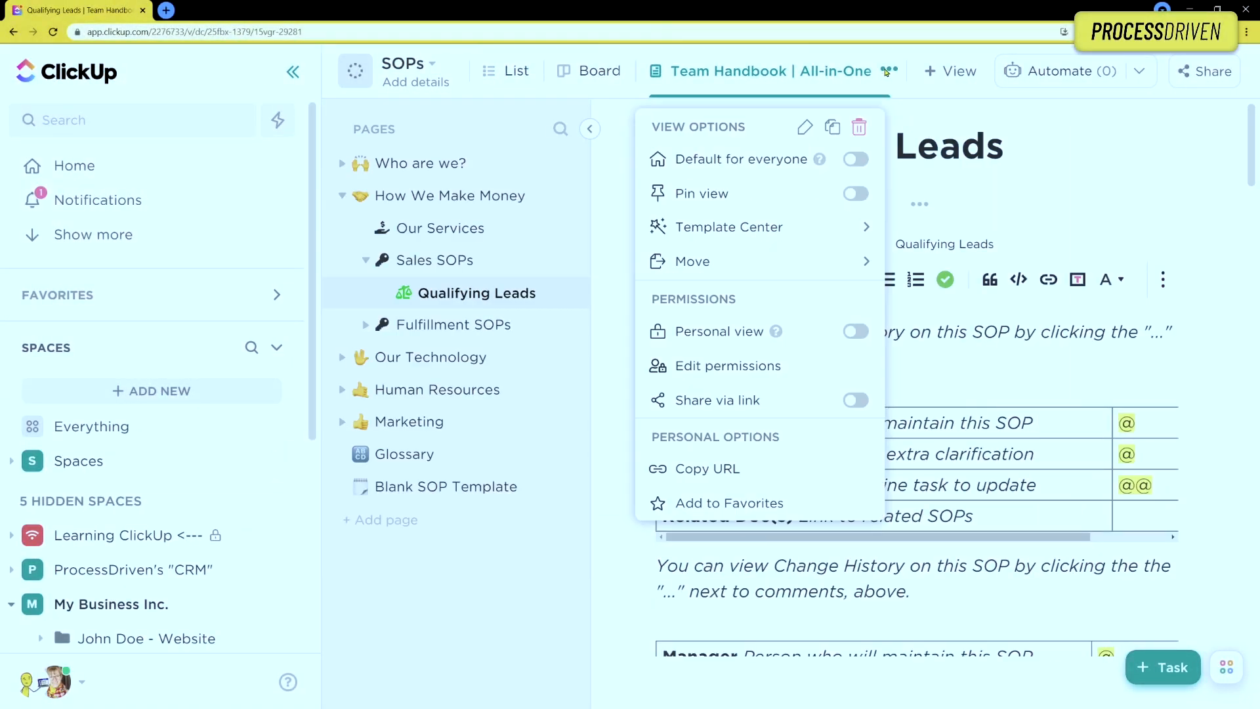
mouse_move(859, 127)
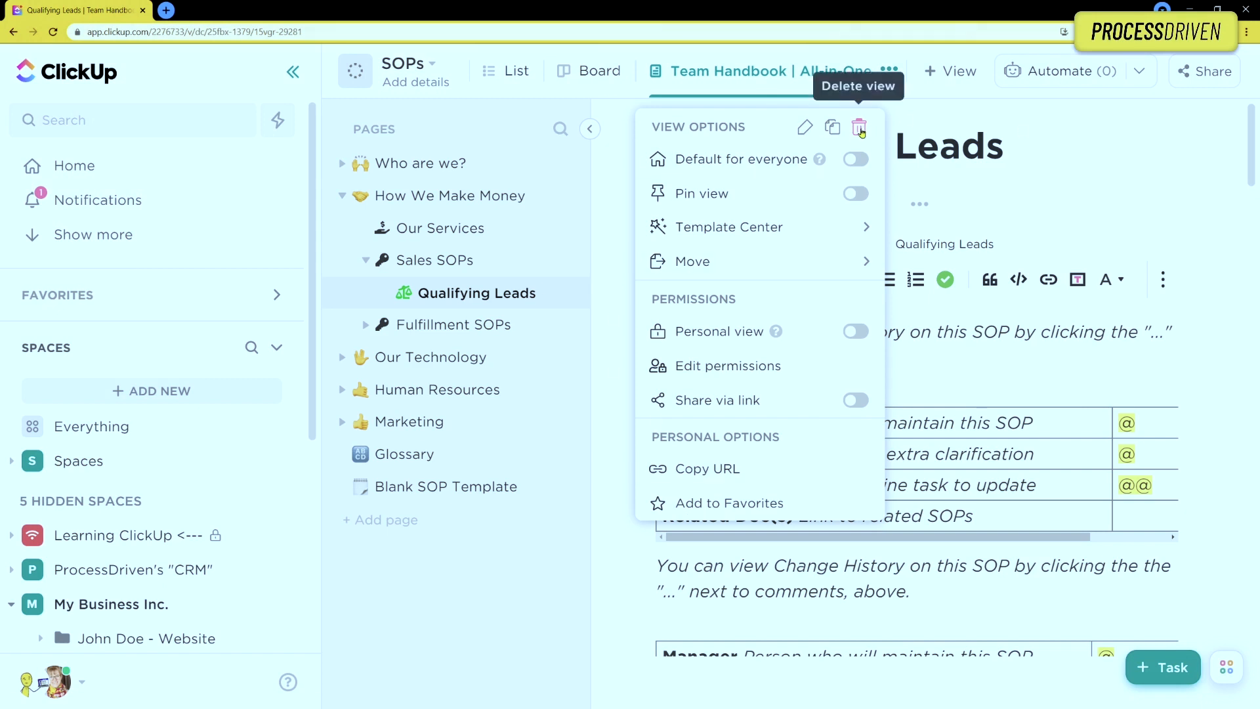
mouse_move(832, 128)
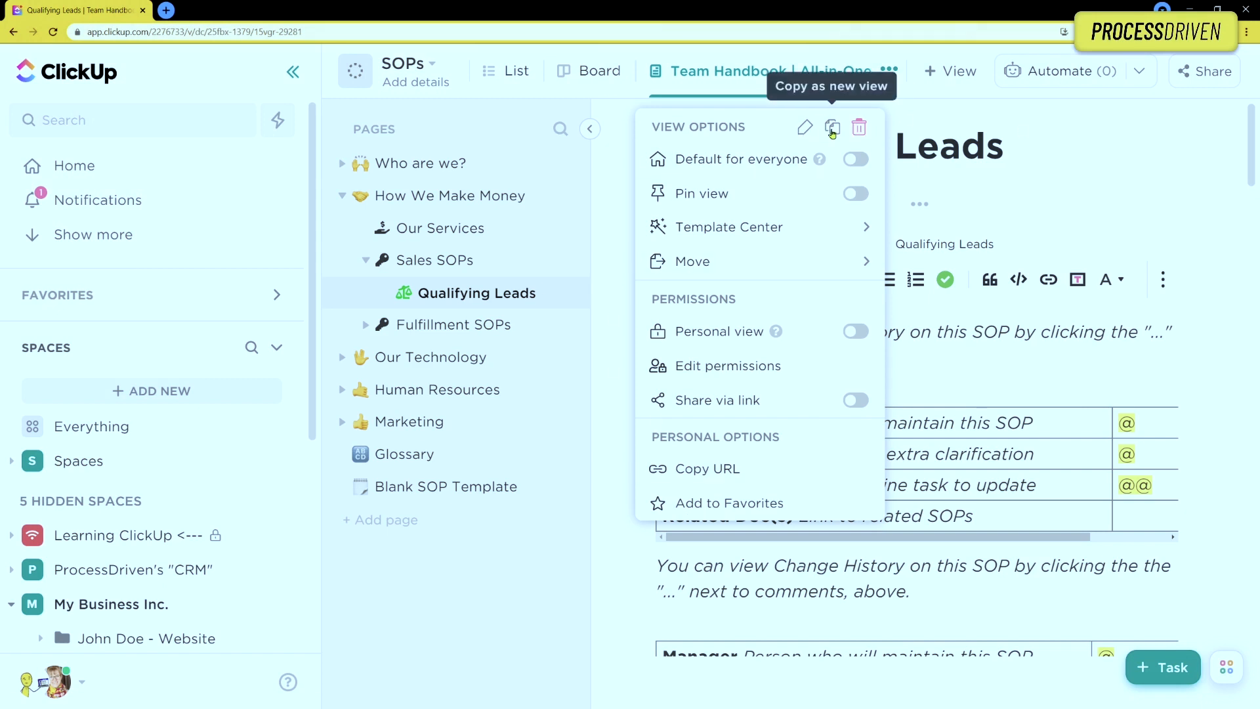
mouse_move(830, 157)
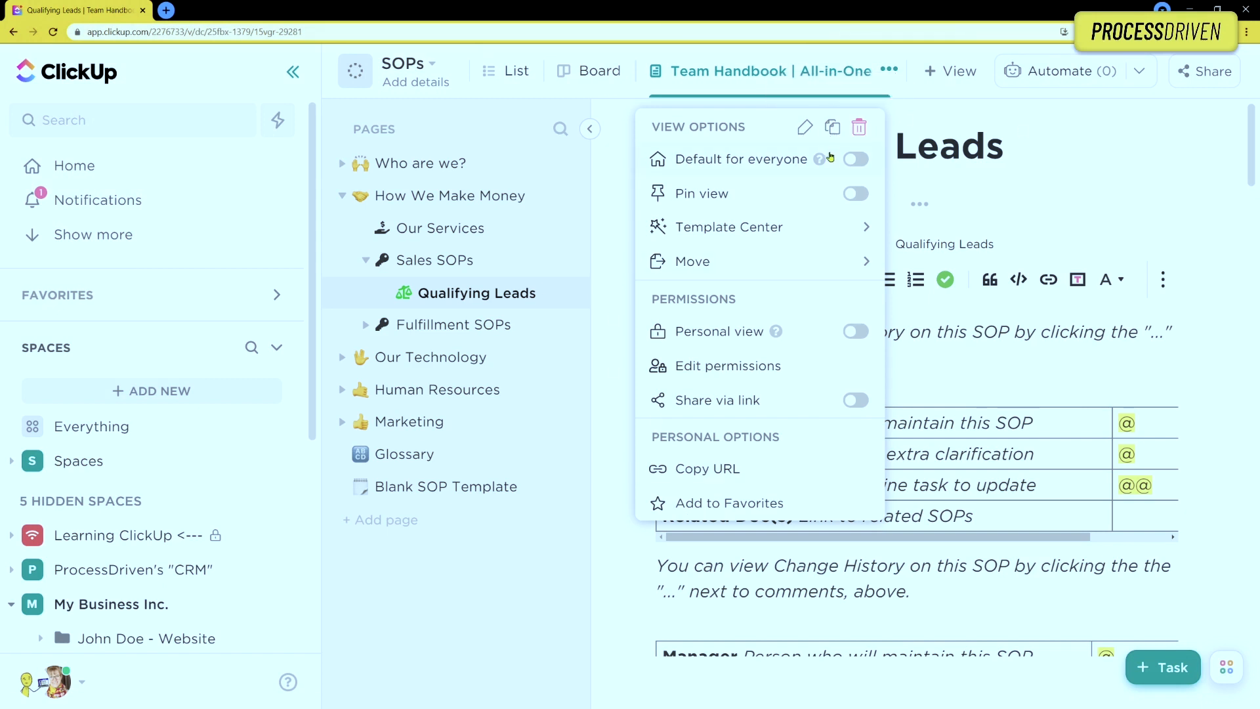
mouse_move(735, 314)
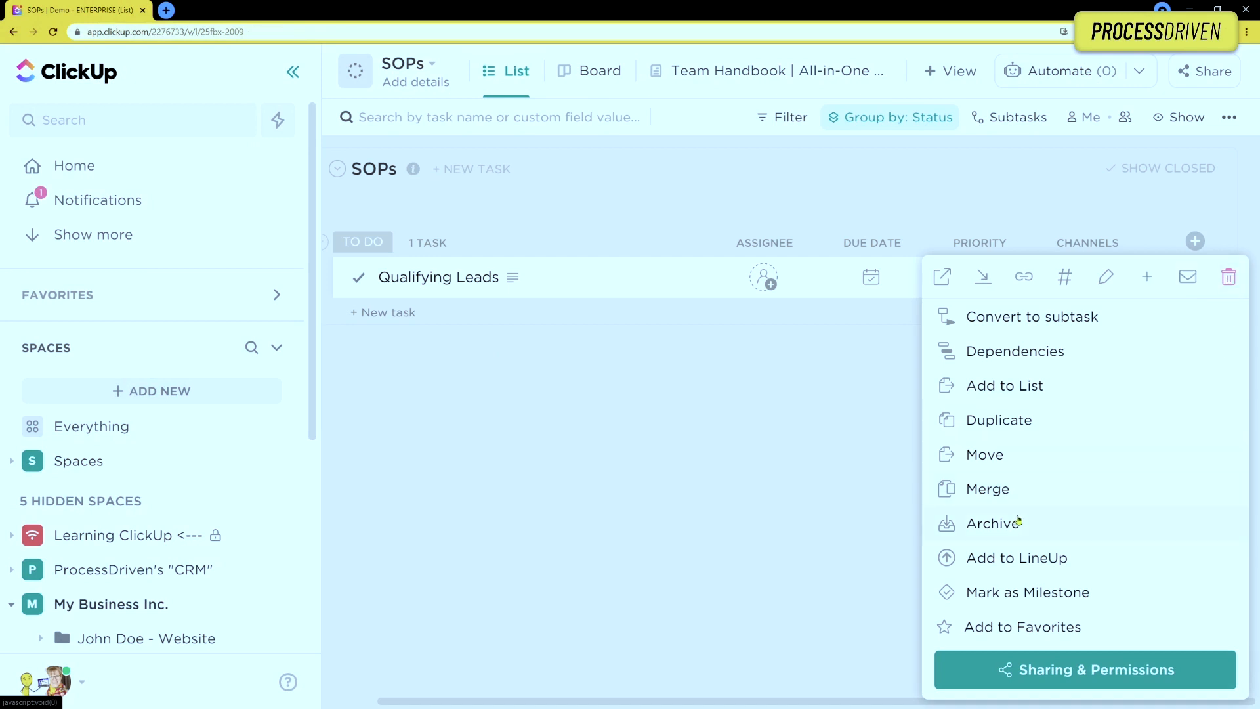
mouse_move(1020, 526)
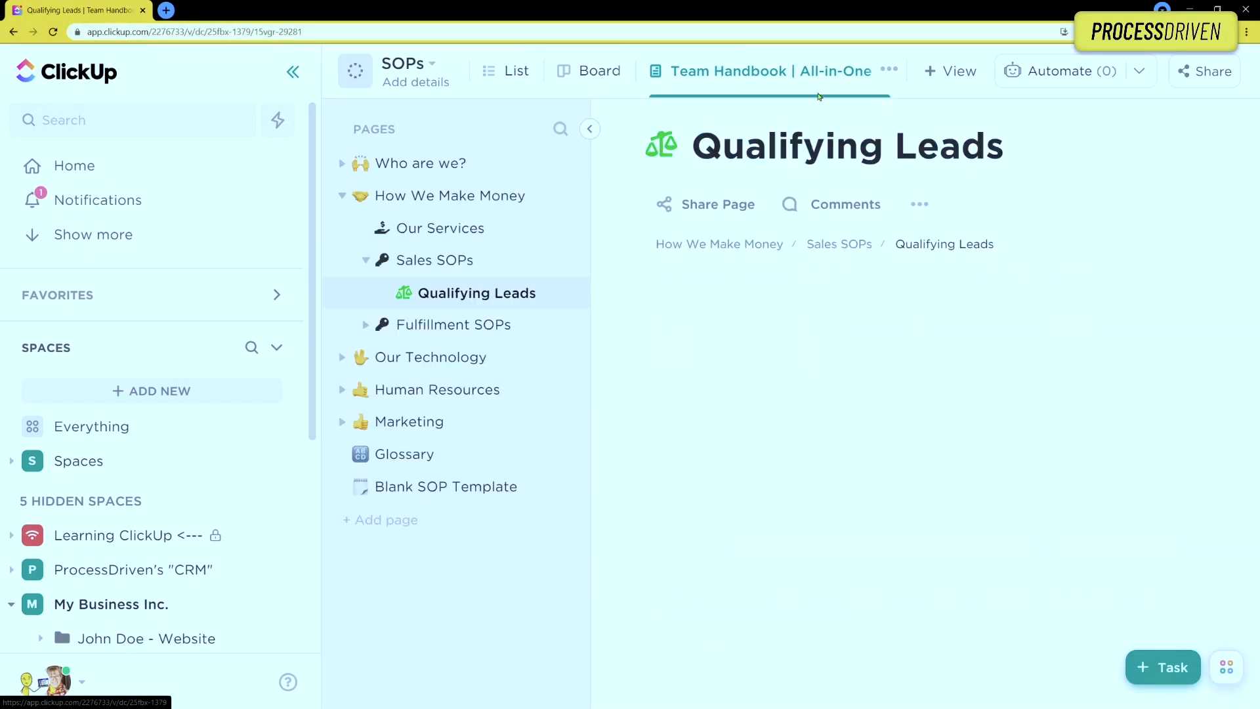
left_click(919, 204)
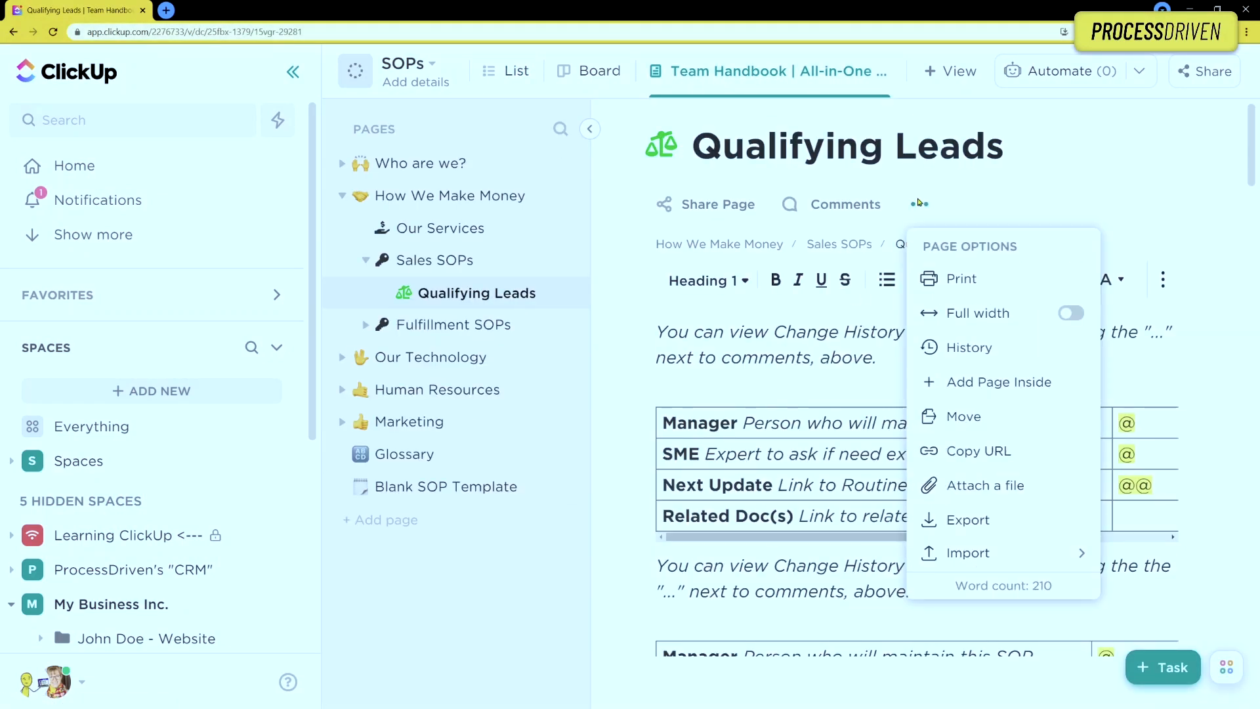
left_click(968, 347)
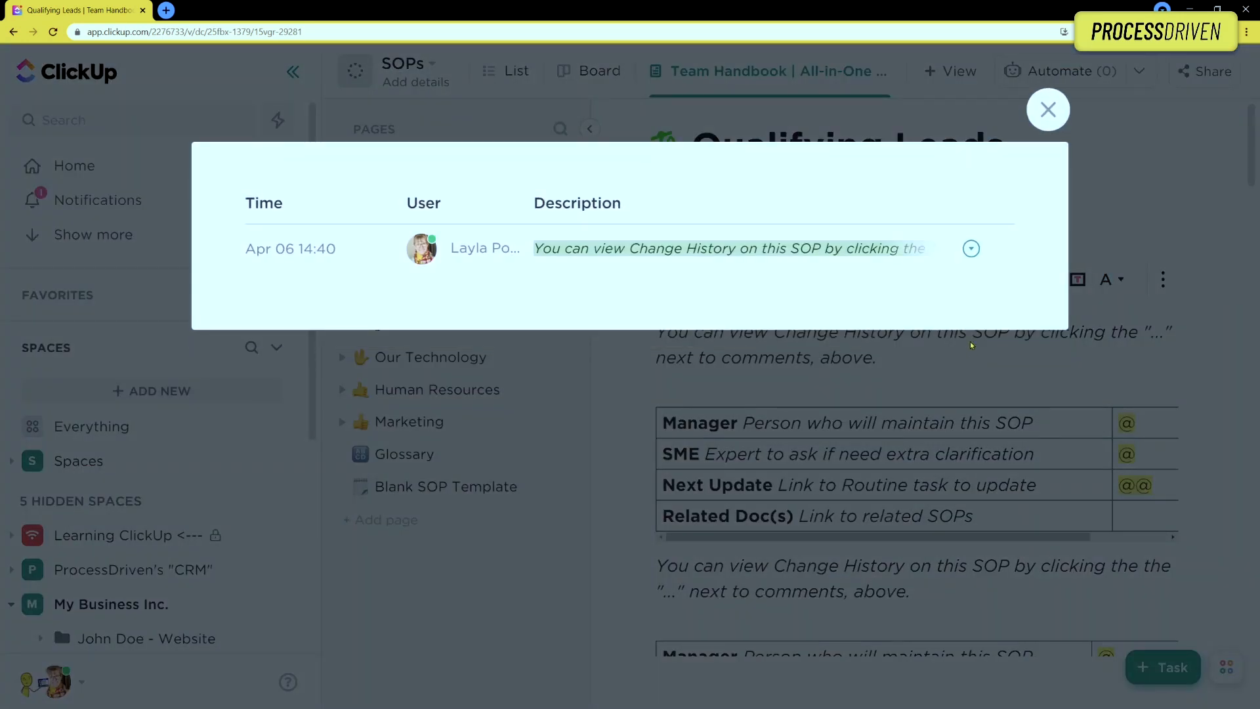
mouse_move(1098, 202)
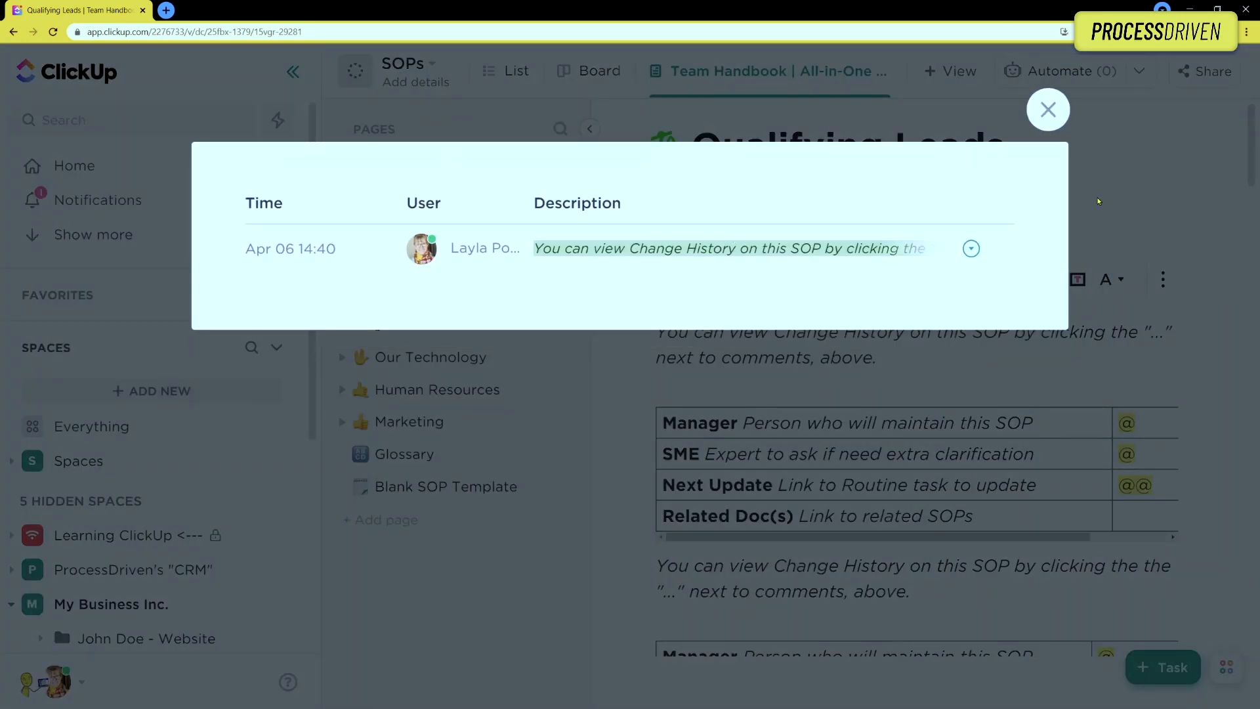
left_click(1047, 110)
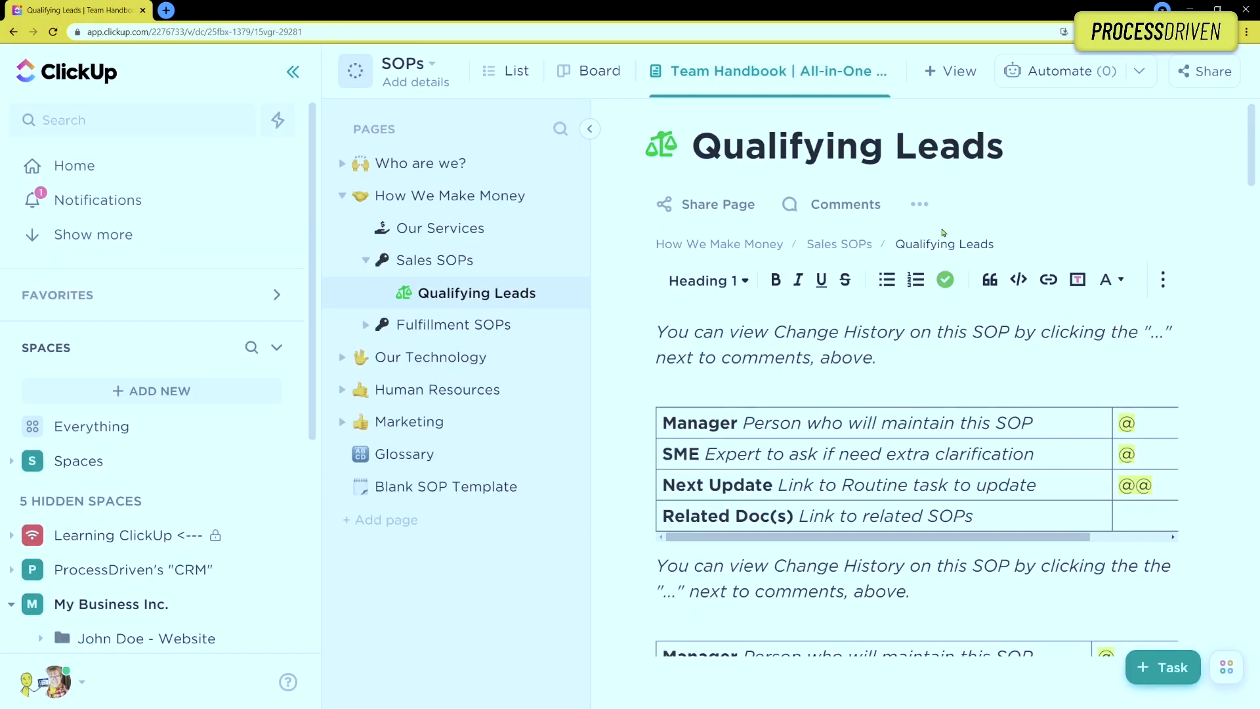
left_click(845, 203)
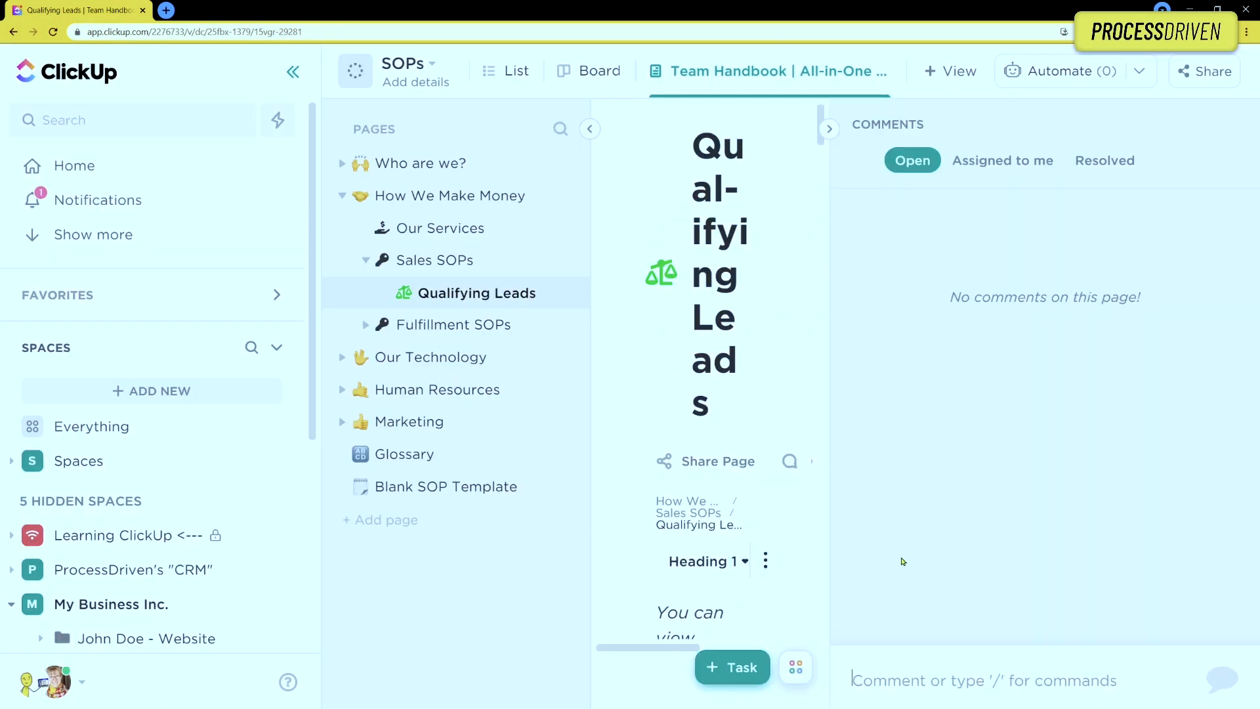
mouse_move(830, 128)
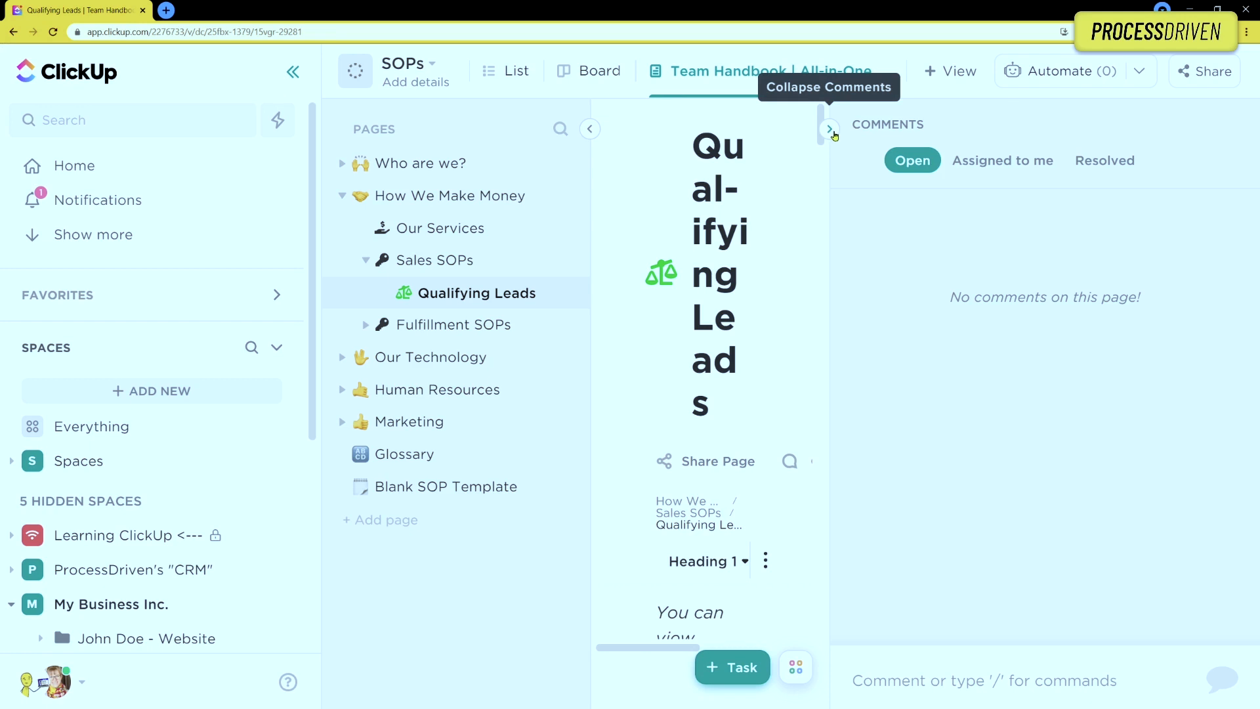
left_click(830, 129)
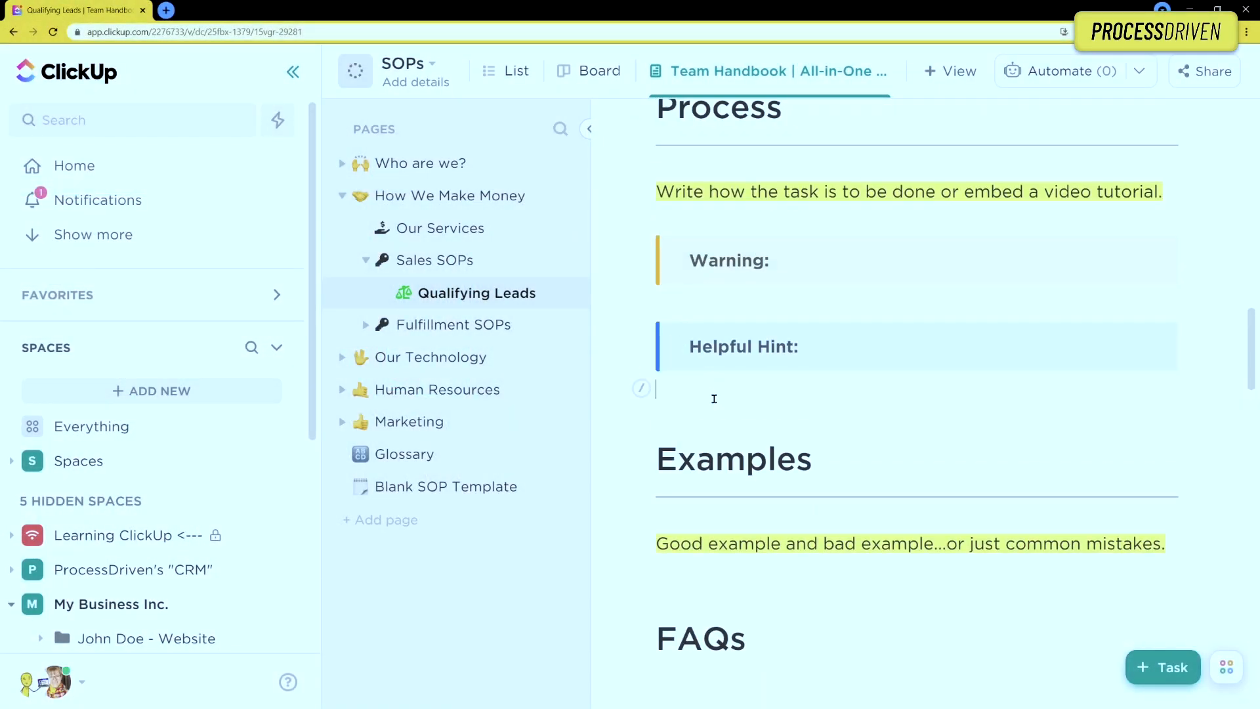
Add the line 'Changing this step!' below the Helpful Hint in Process.
type("Changing this step!")
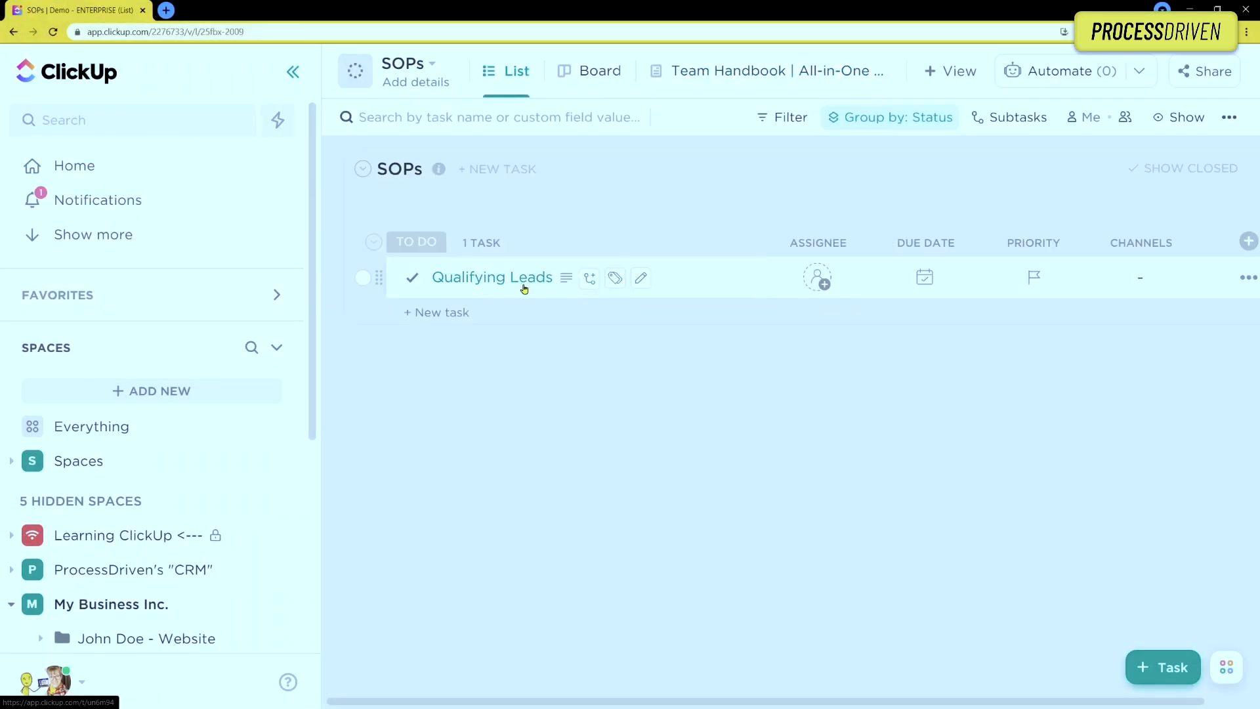
Open the Qualifying Leads task and check its single watcher.
left_click(491, 277)
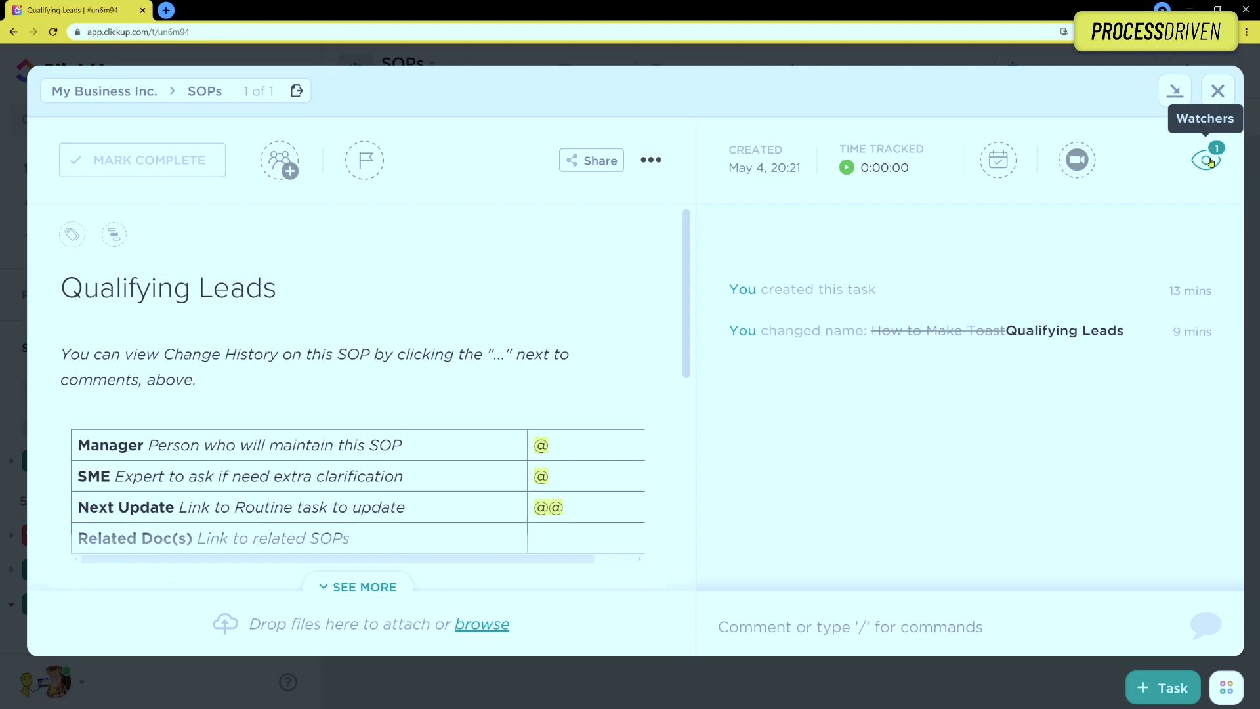
left_click(1206, 159)
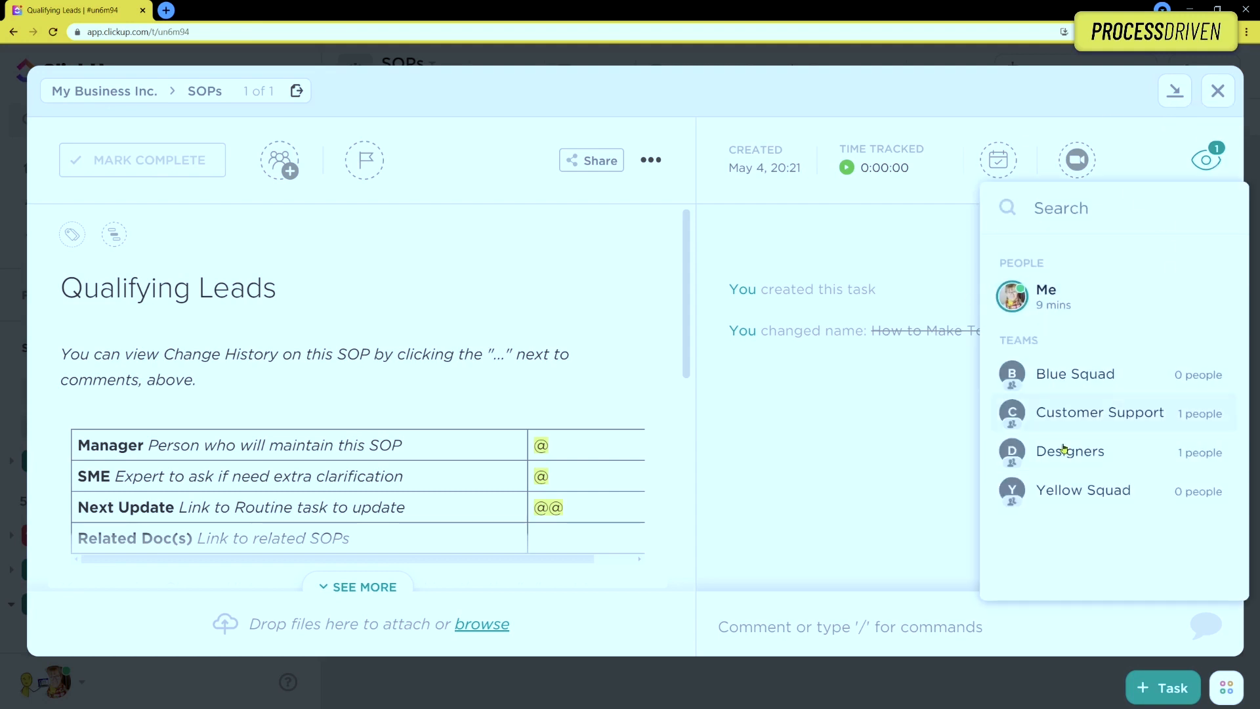
mouse_move(1012, 294)
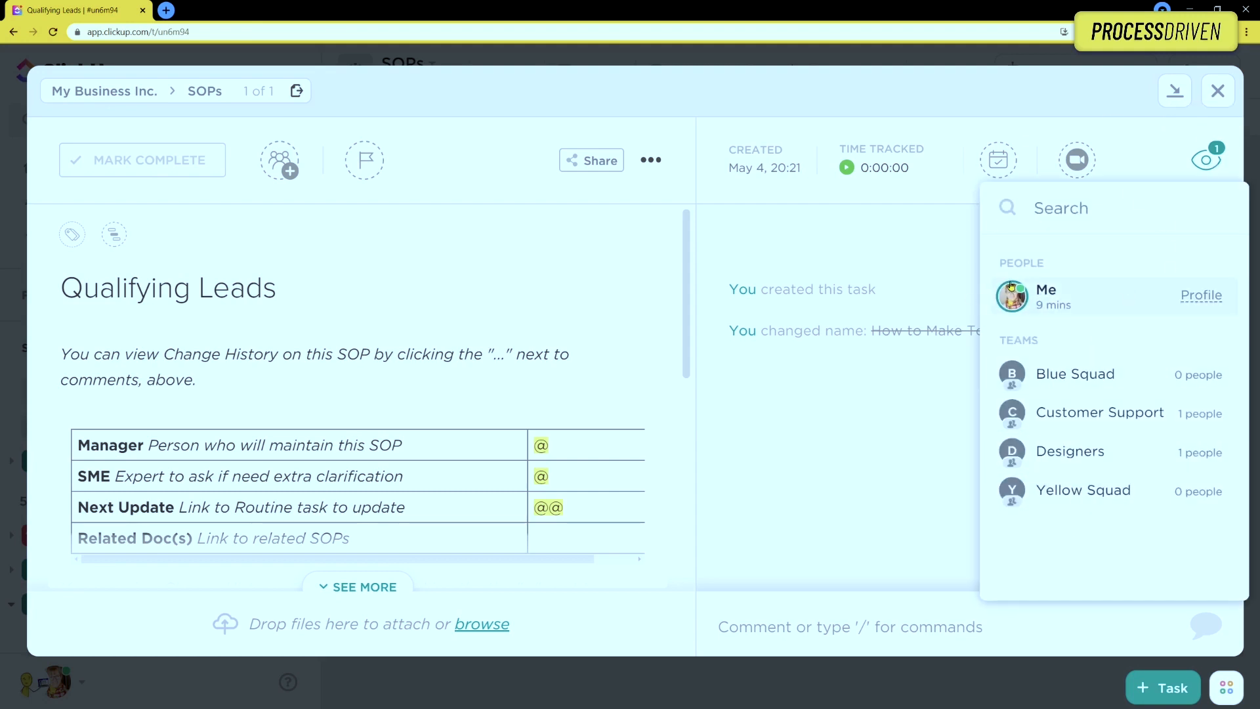
left_click(1085, 207)
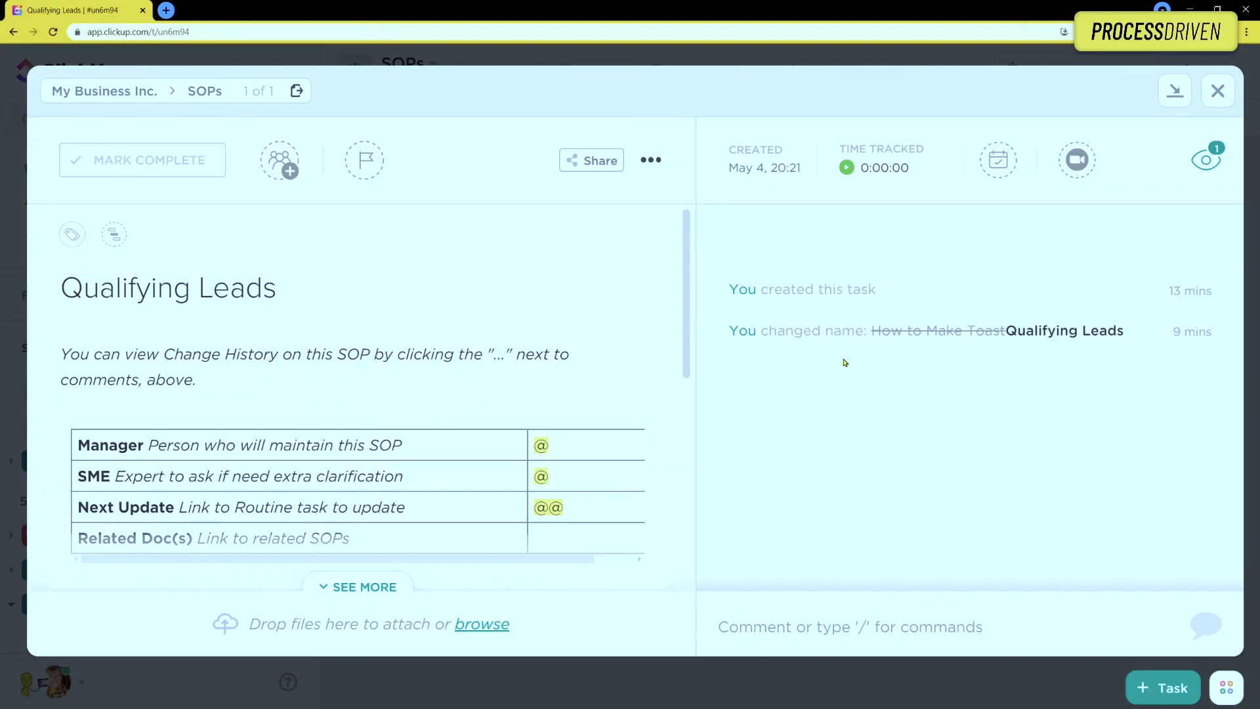
mouse_move(859, 418)
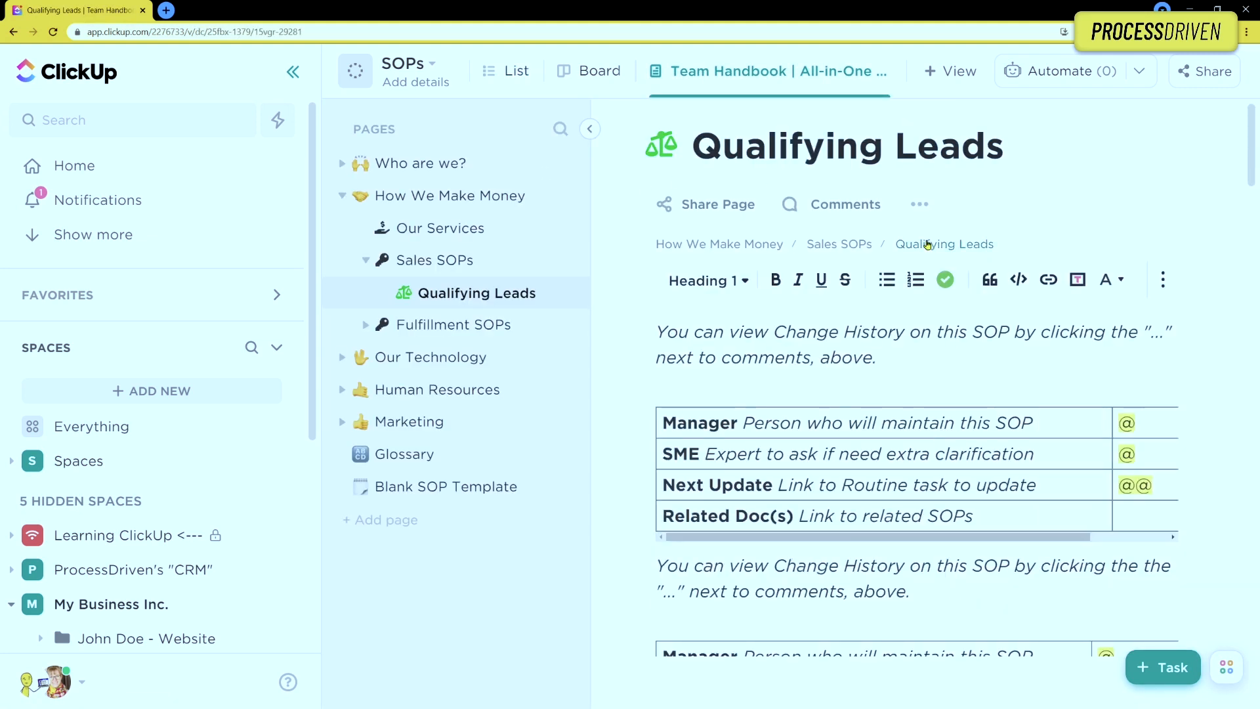
left_click(919, 204)
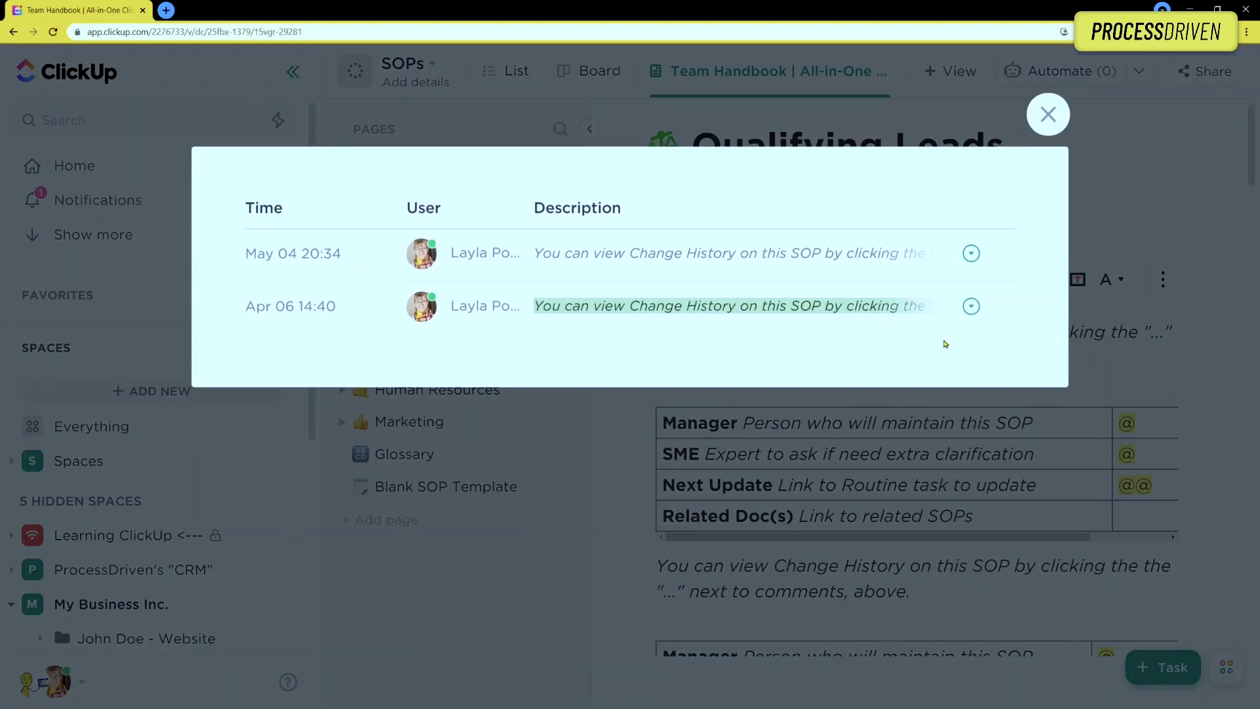
left_click(1048, 114)
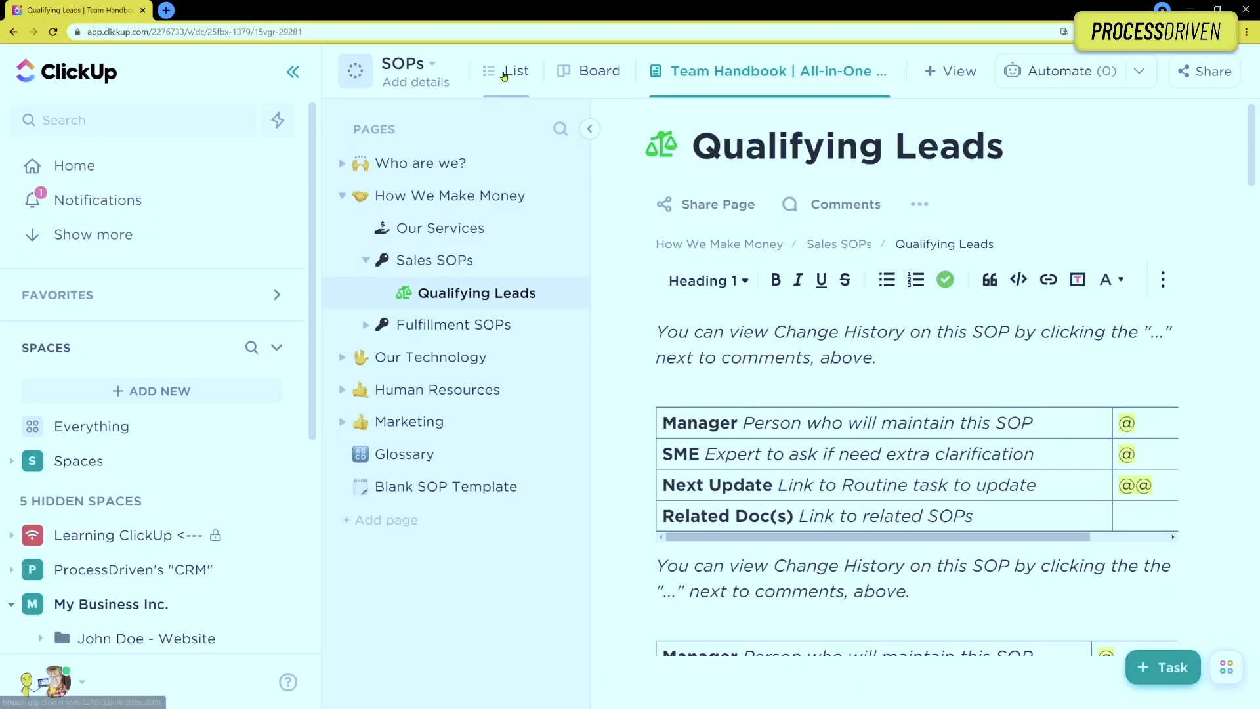
Switch the SOPs to List view showing the Linked Docs column for Qualifying Leads.
left_click(516, 71)
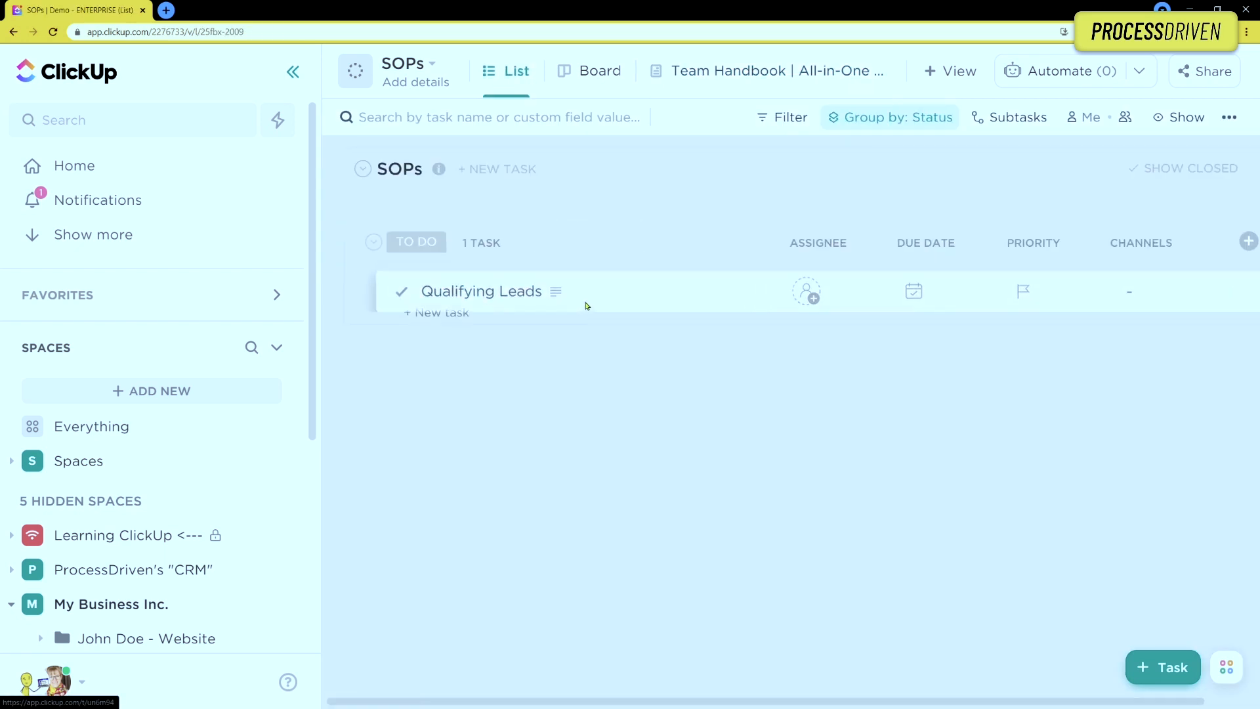
left_click(481, 290)
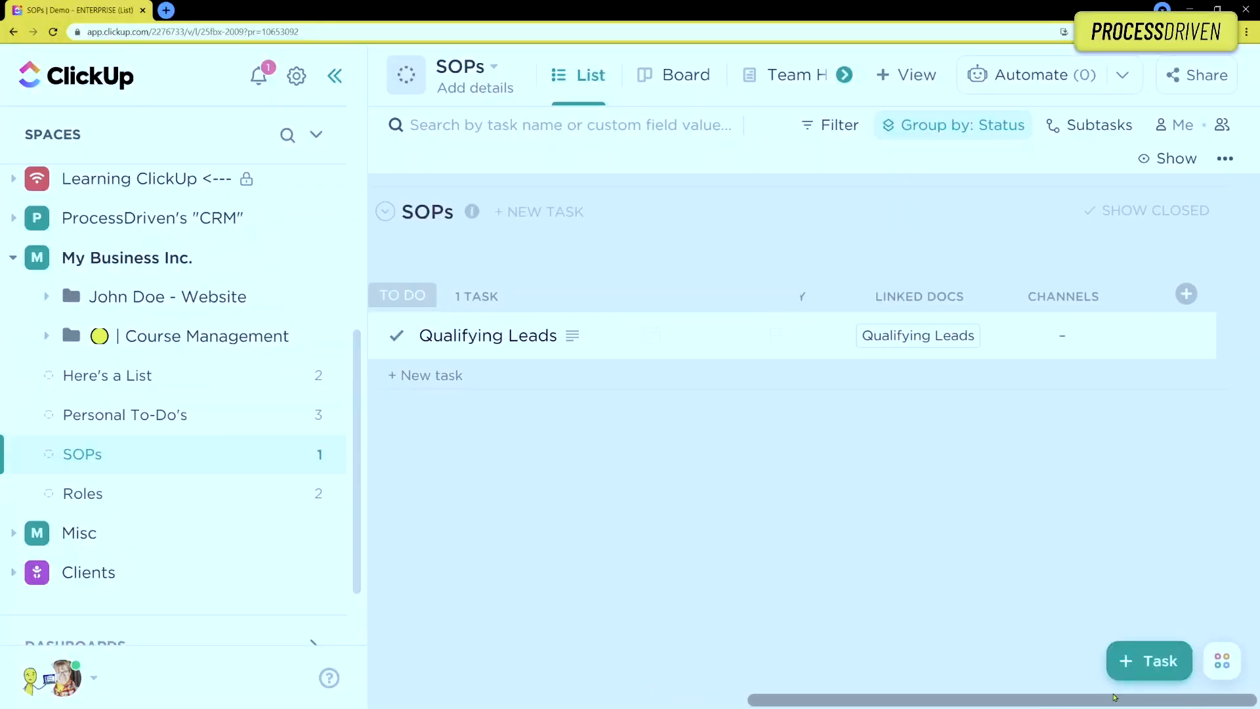
Add a 'Process Owner' relationship column linked to the Roles list.
left_click(1186, 293)
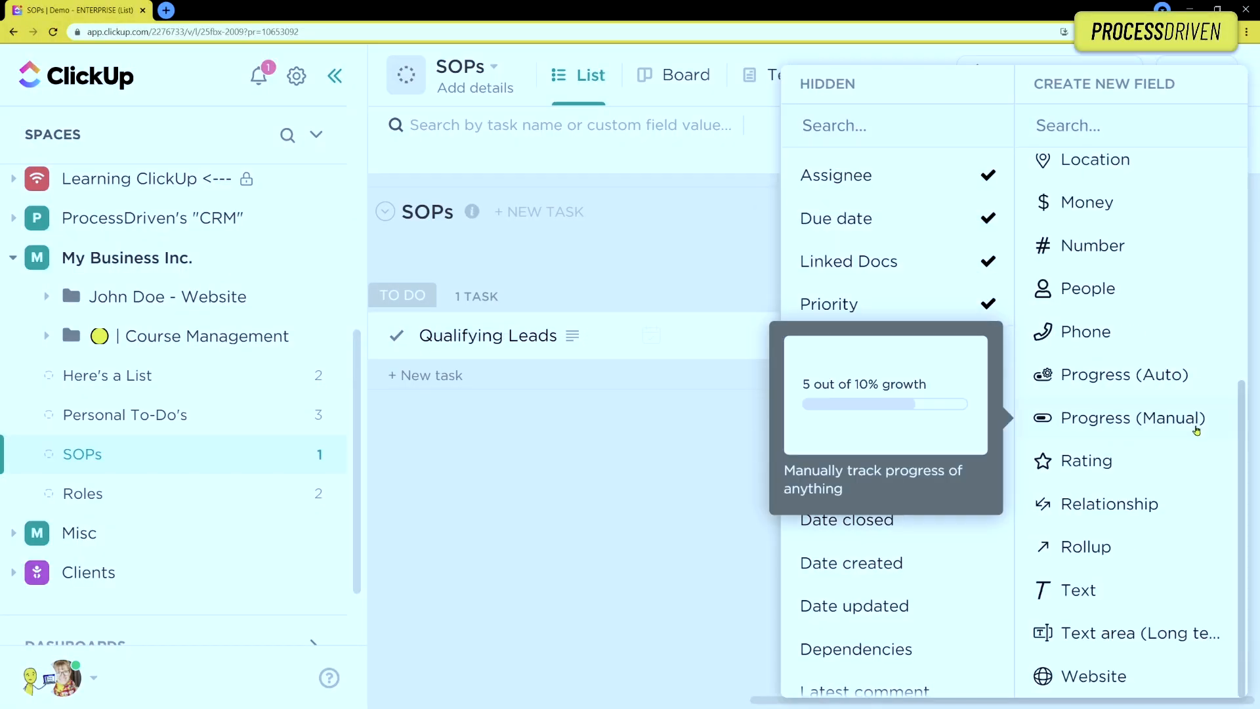
mouse_move(1114, 504)
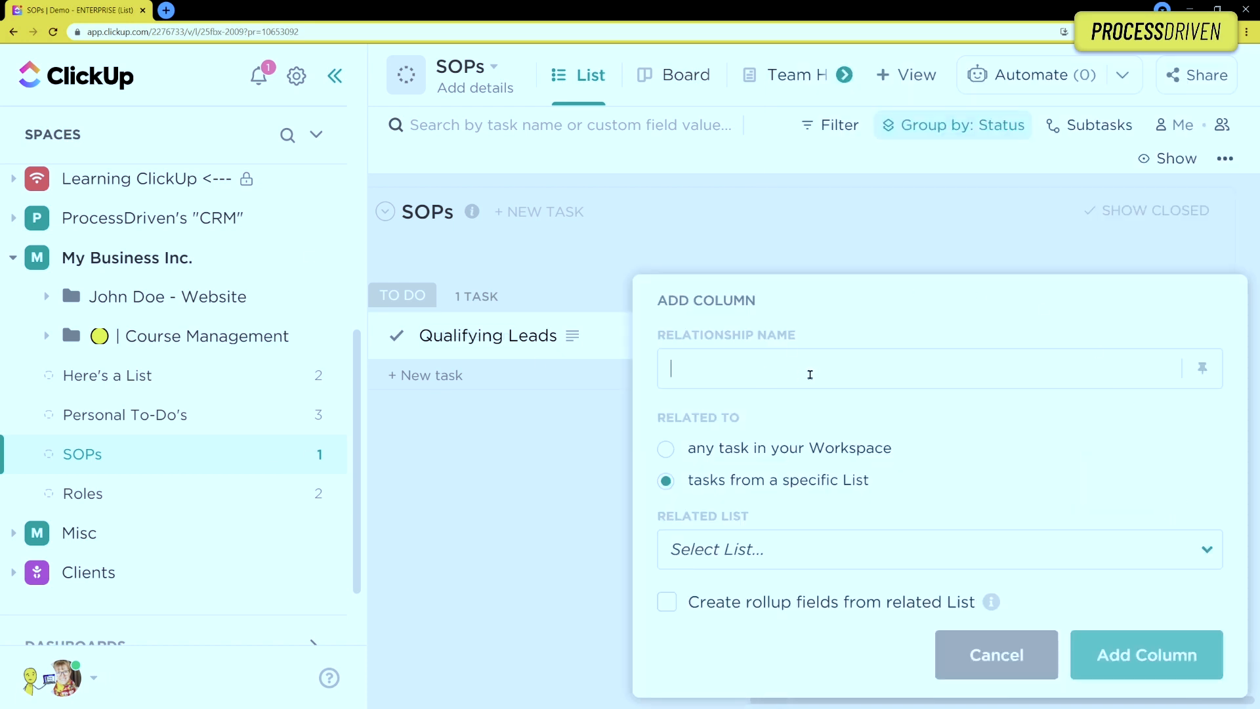
type("Process Owner")
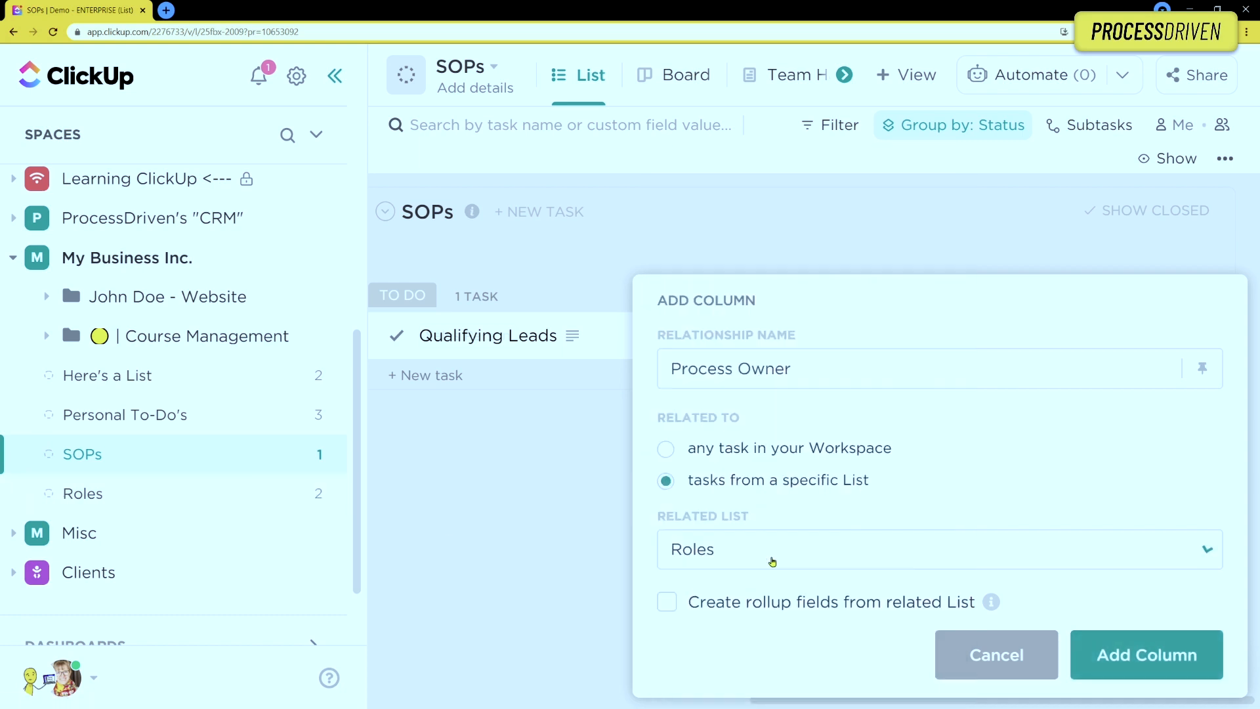
mouse_move(752, 604)
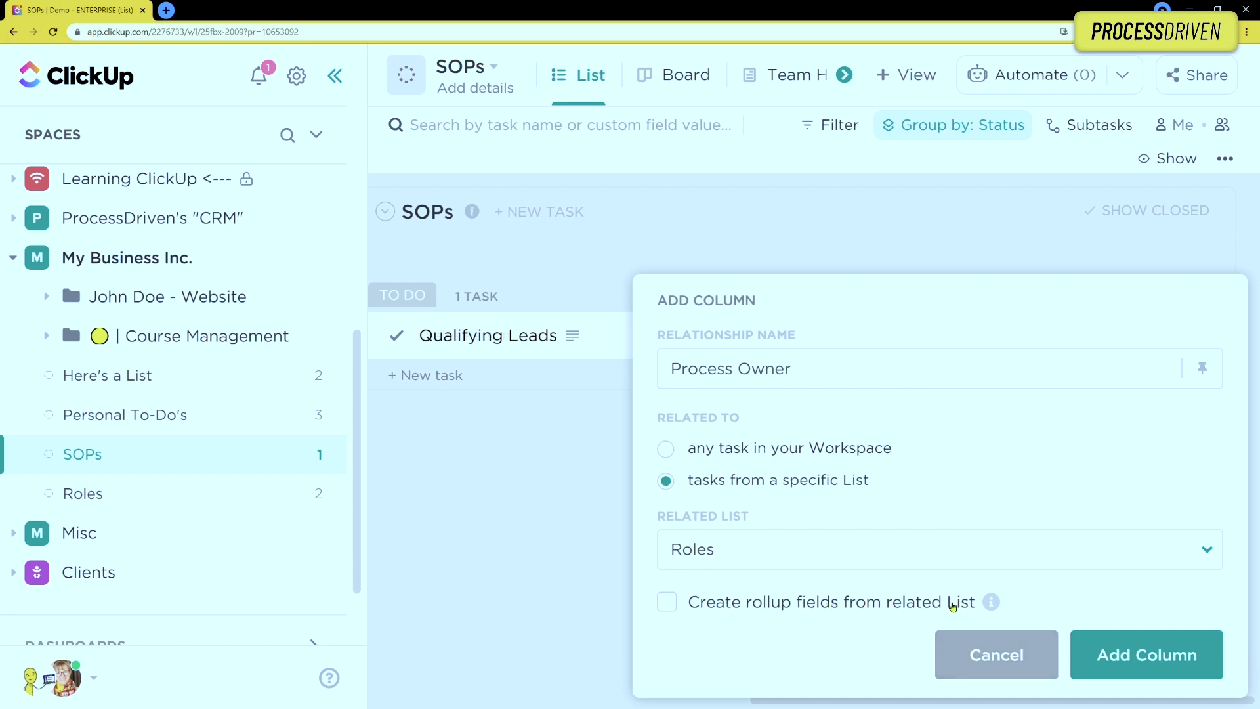
left_click(1147, 654)
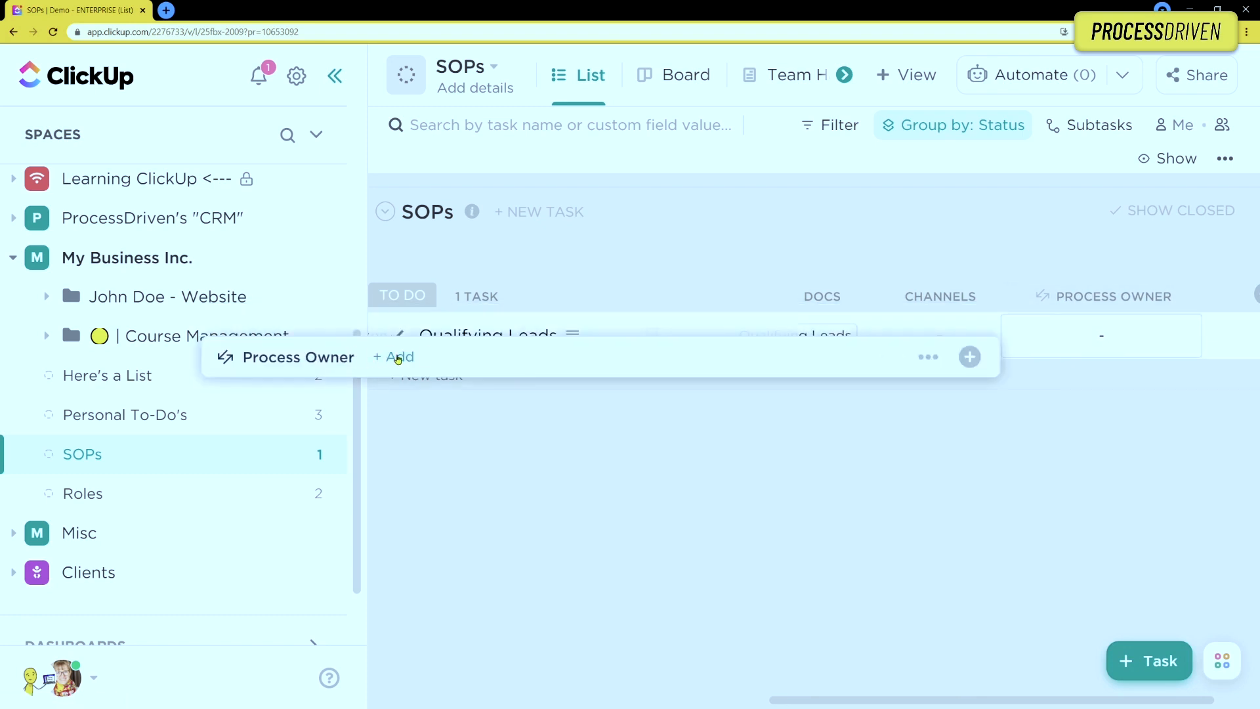
Set Sales Person from the Roles list as Qualifying Leads' Process Owner.
left_click(394, 357)
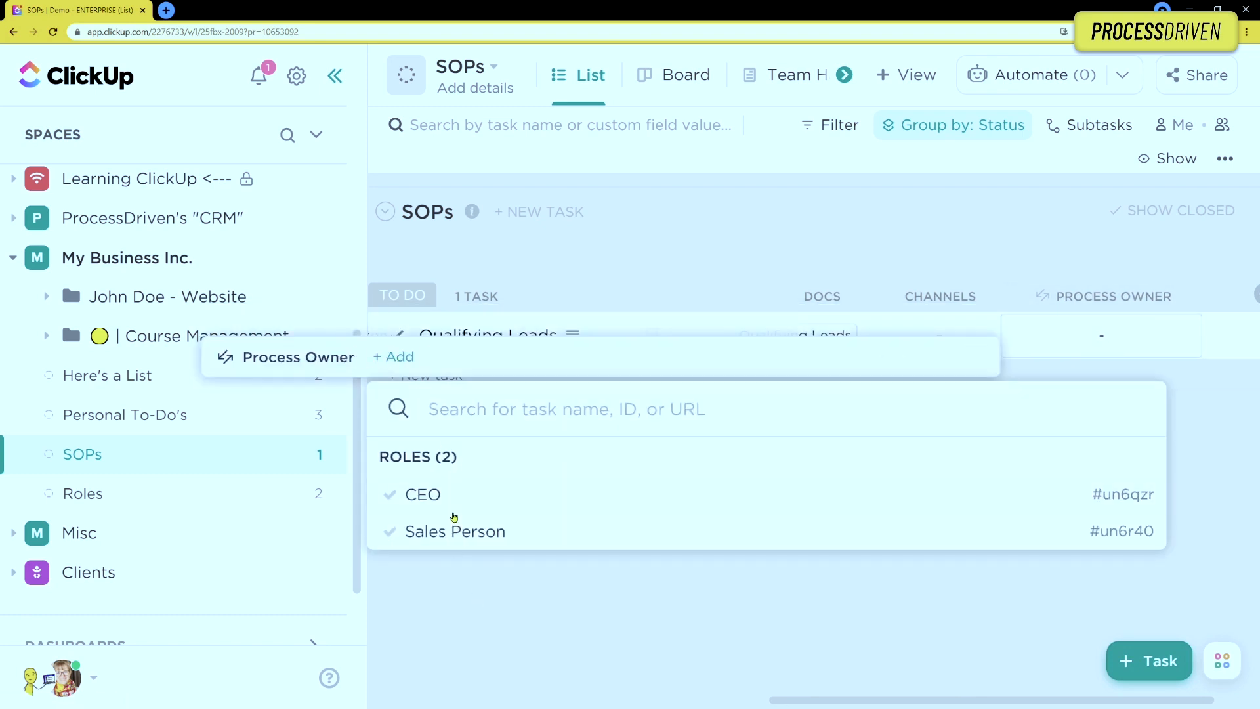
mouse_move(109, 509)
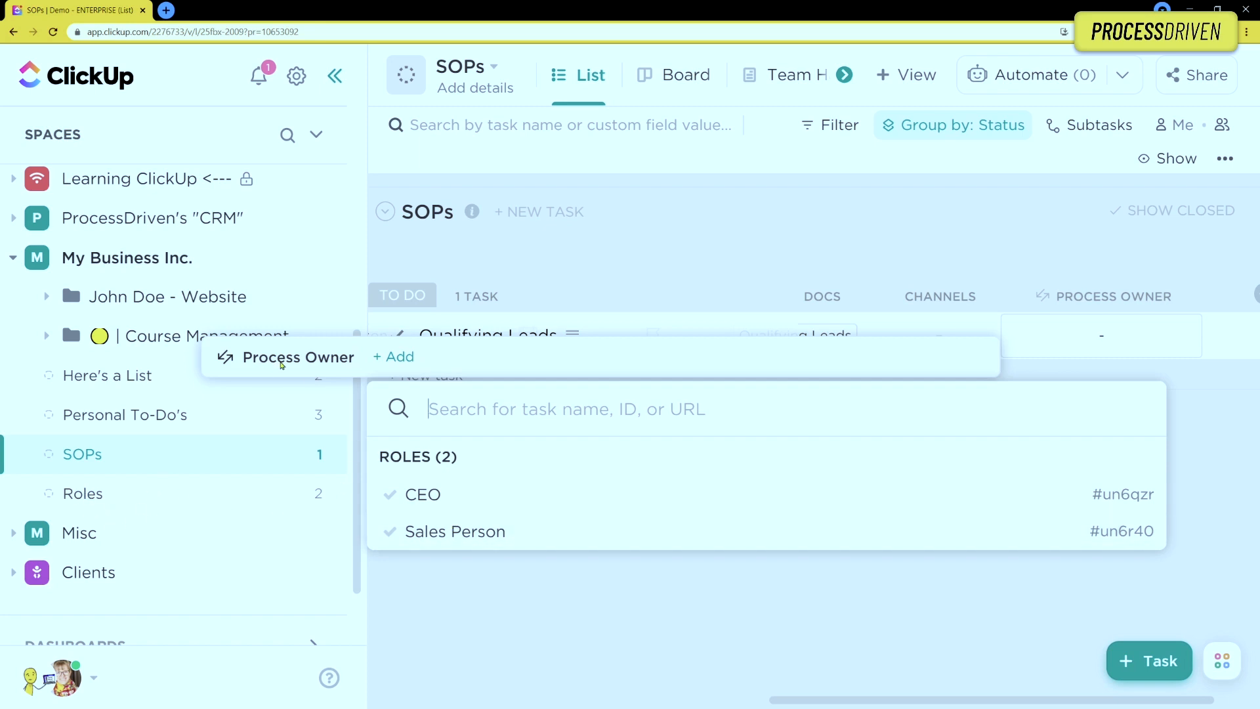
mouse_move(445, 531)
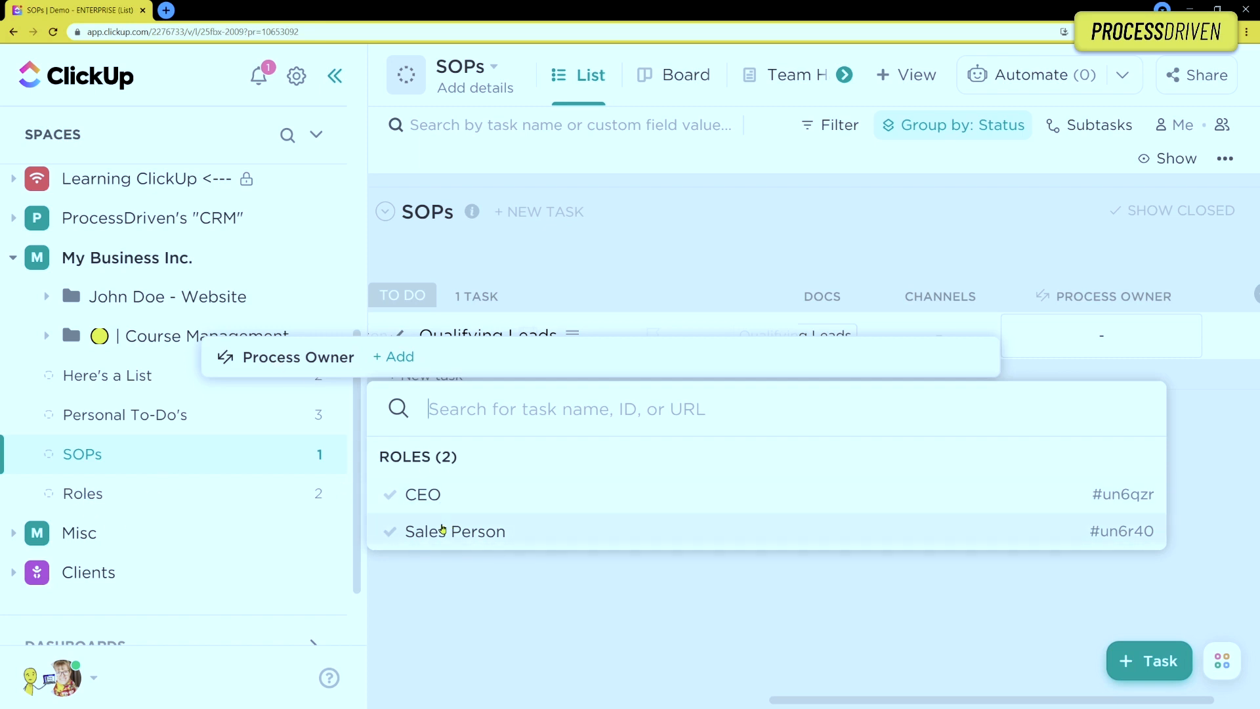
left_click(455, 531)
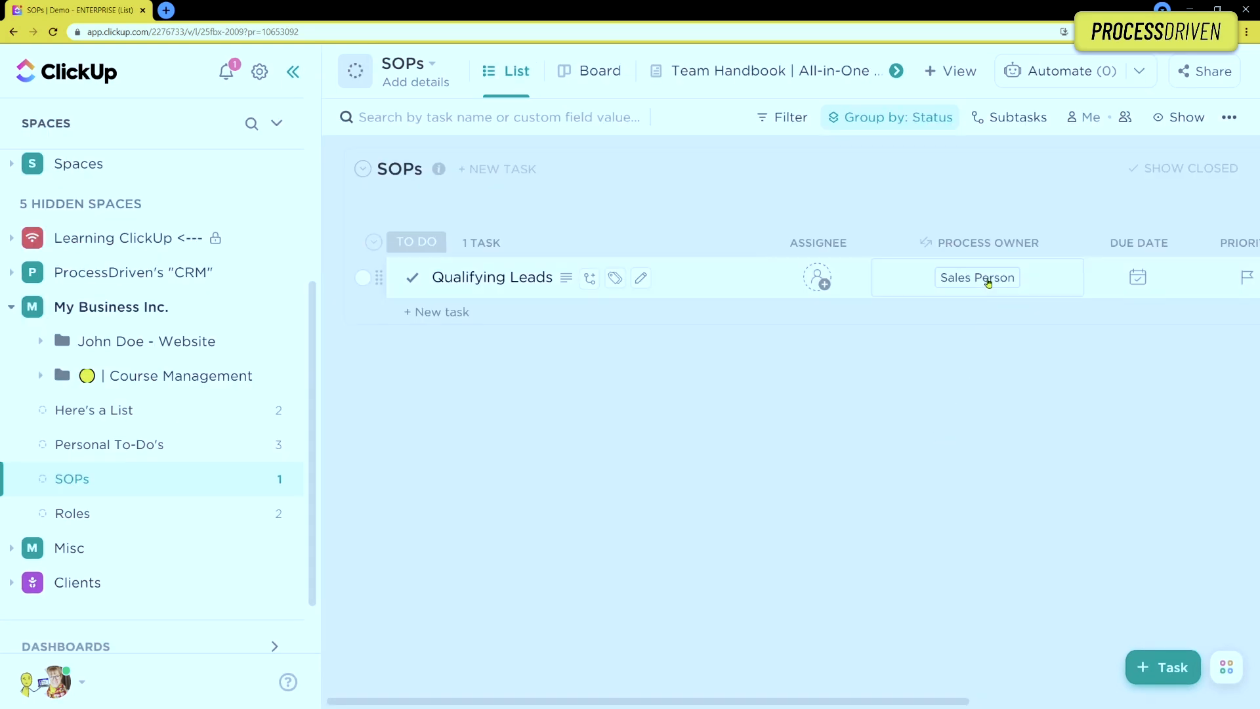
mouse_move(176, 521)
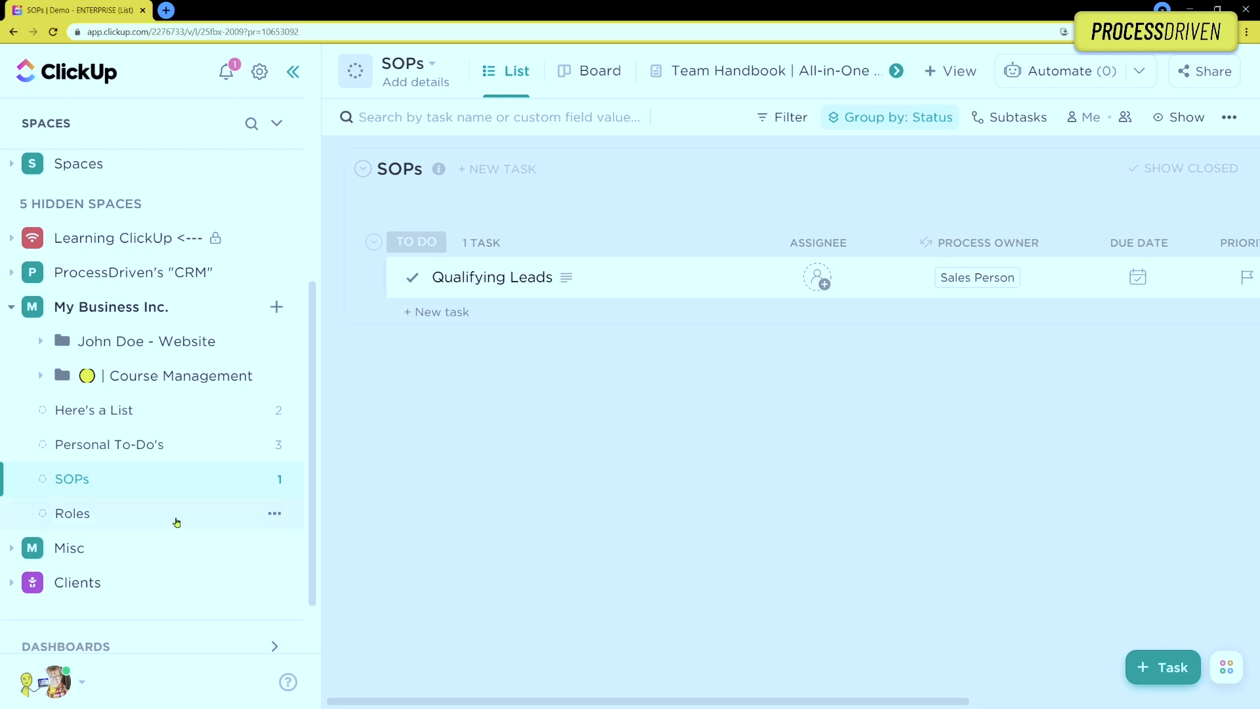
Open the Sales Person task in Roles and check its SOPs relationship lists Qualifying Leads.
left_click(71, 513)
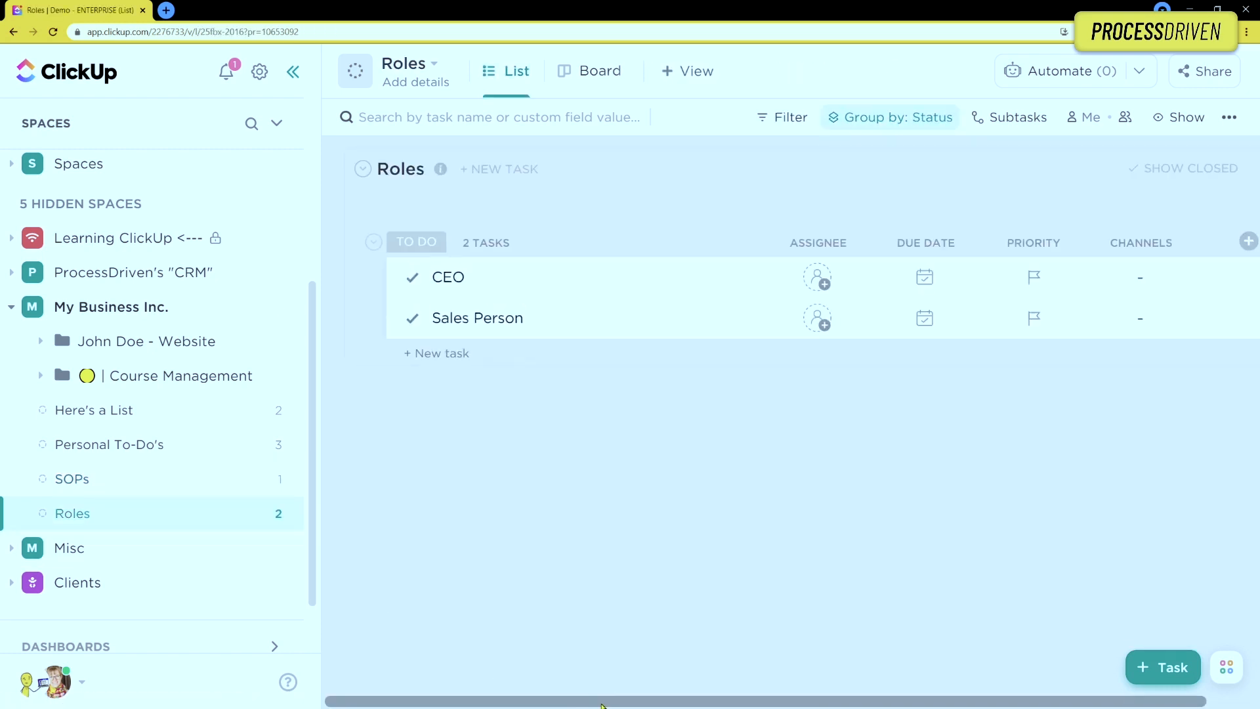
left_click(477, 318)
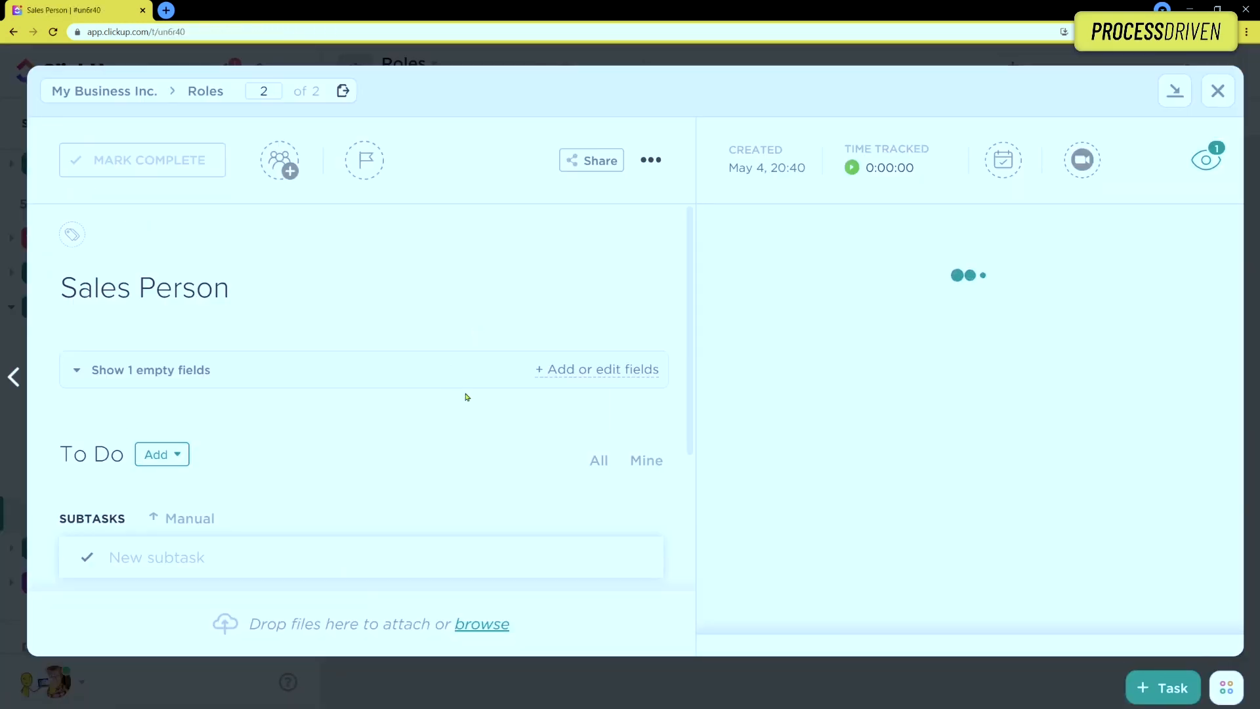
scroll("down", 3)
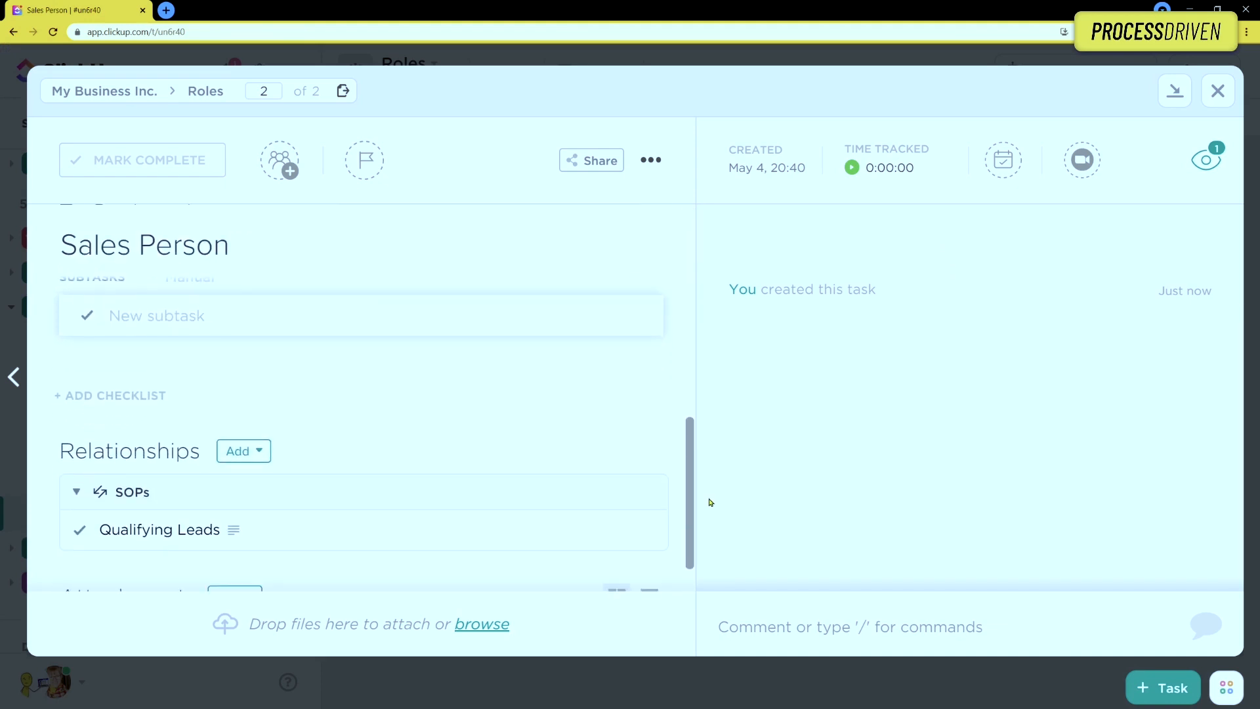
scroll("down", 3)
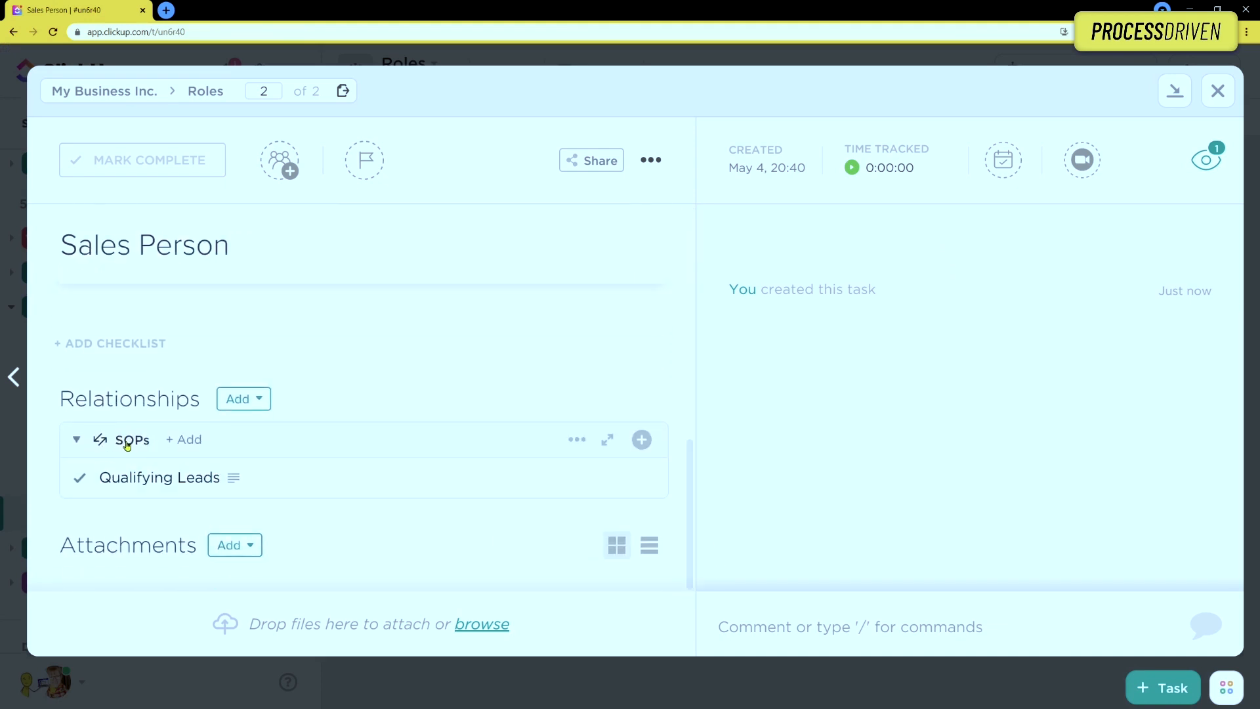
mouse_move(158, 477)
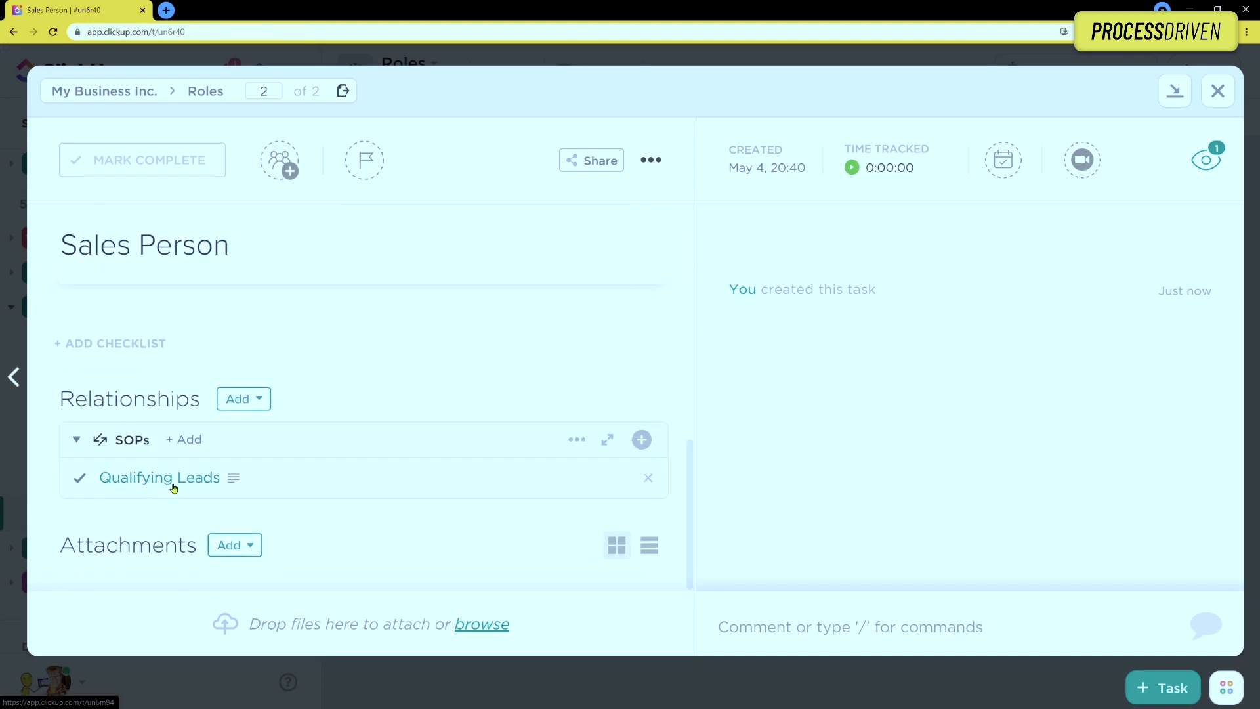
mouse_move(551, 414)
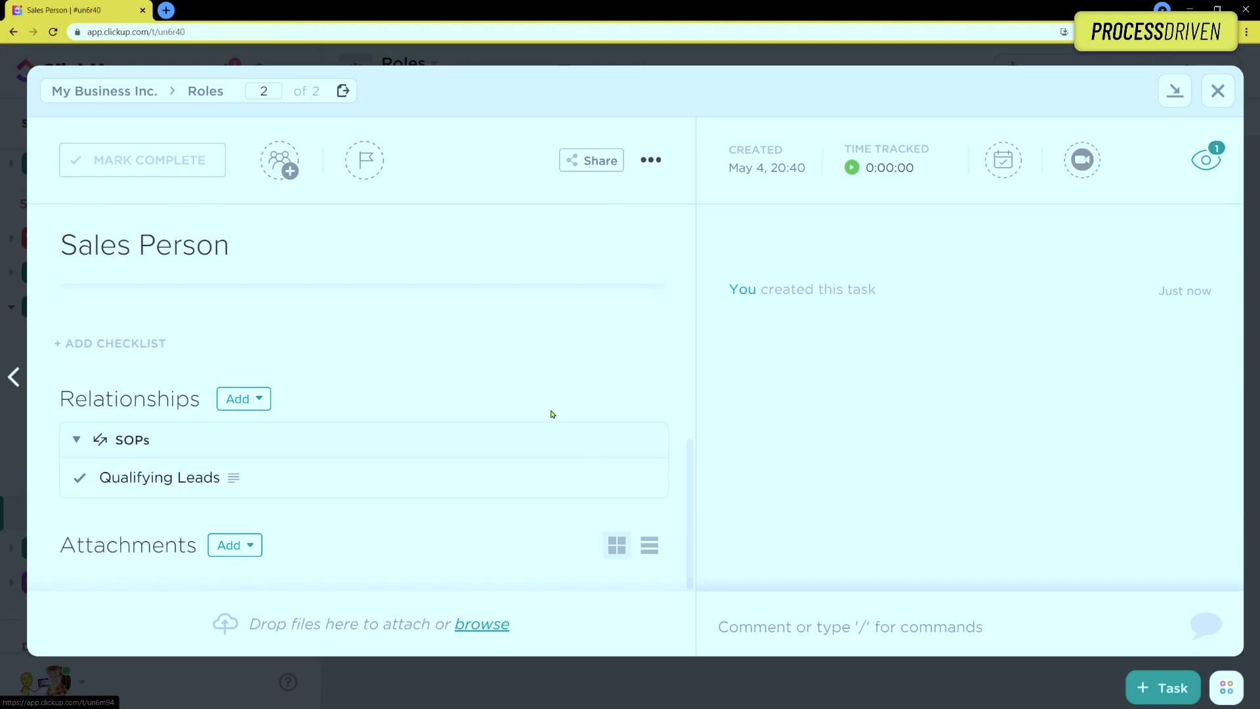